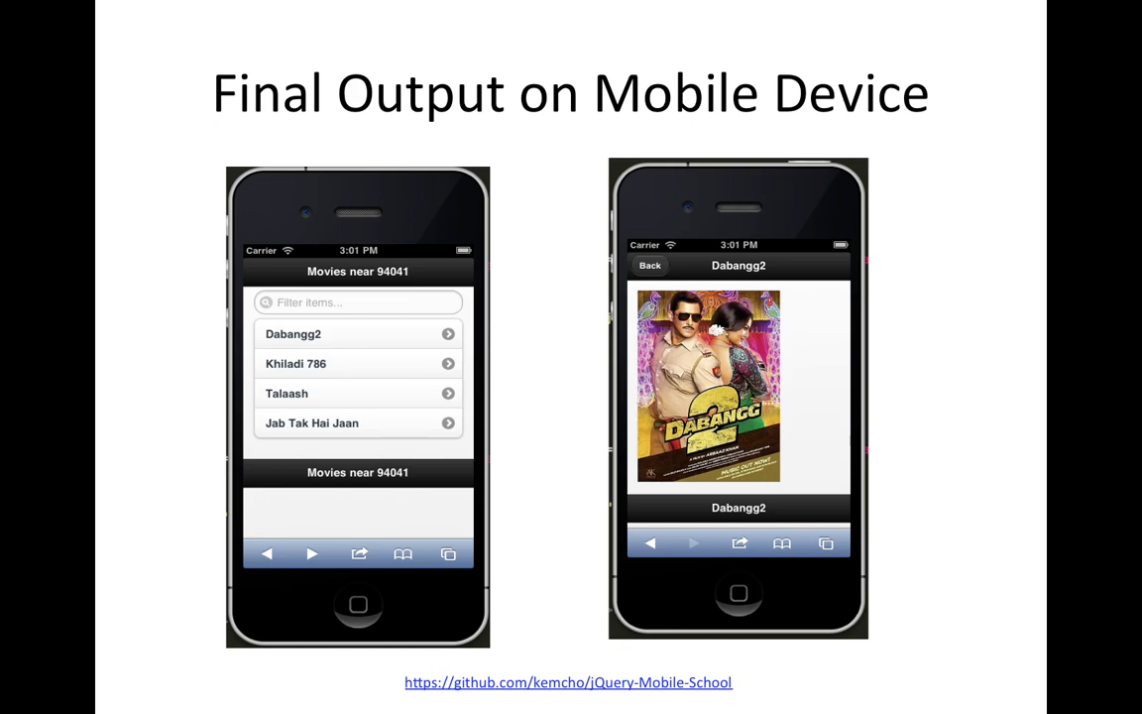
mouse_move(345, 361)
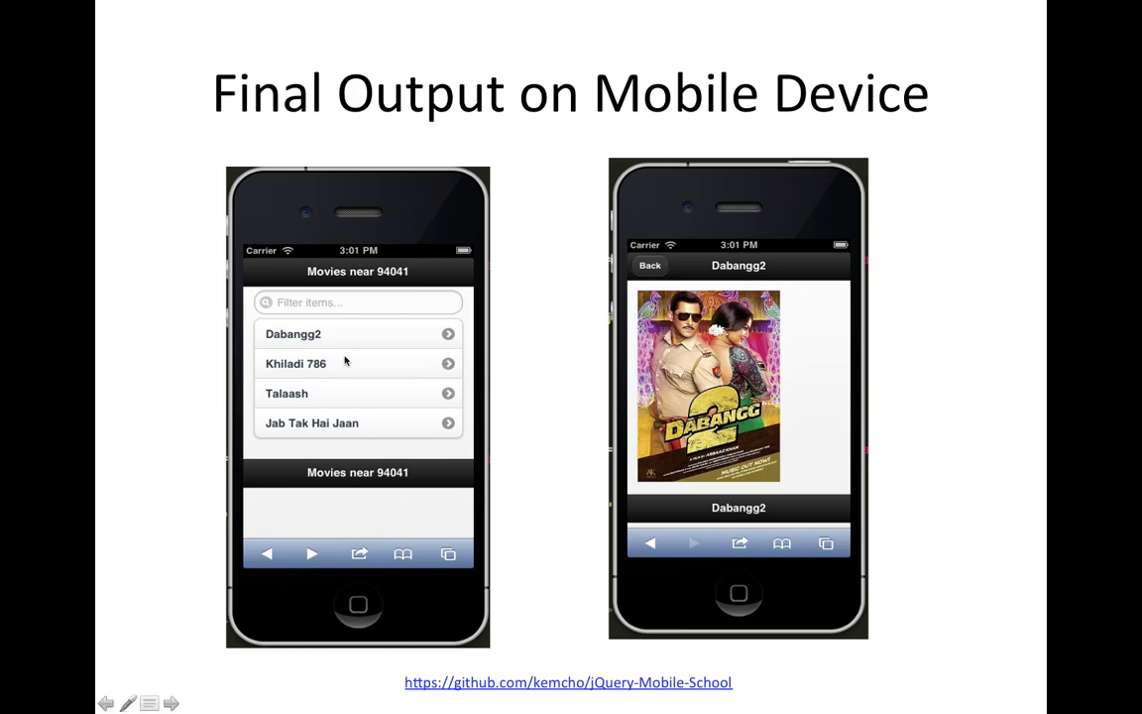
mouse_move(324, 334)
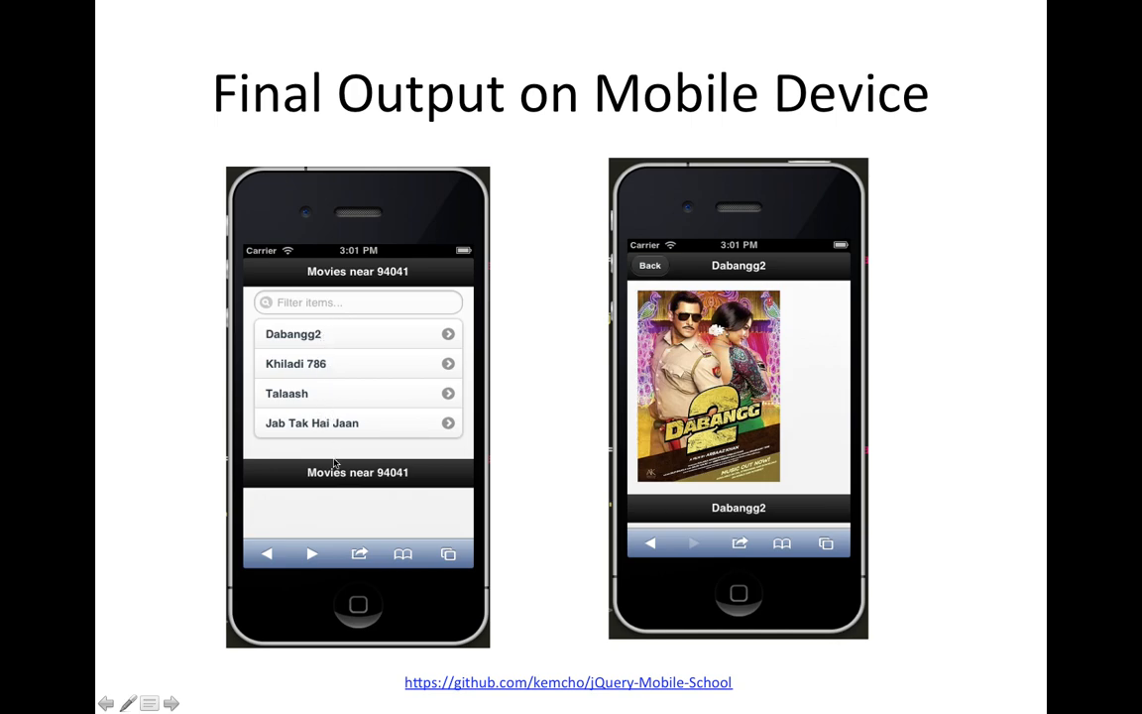
mouse_move(367, 358)
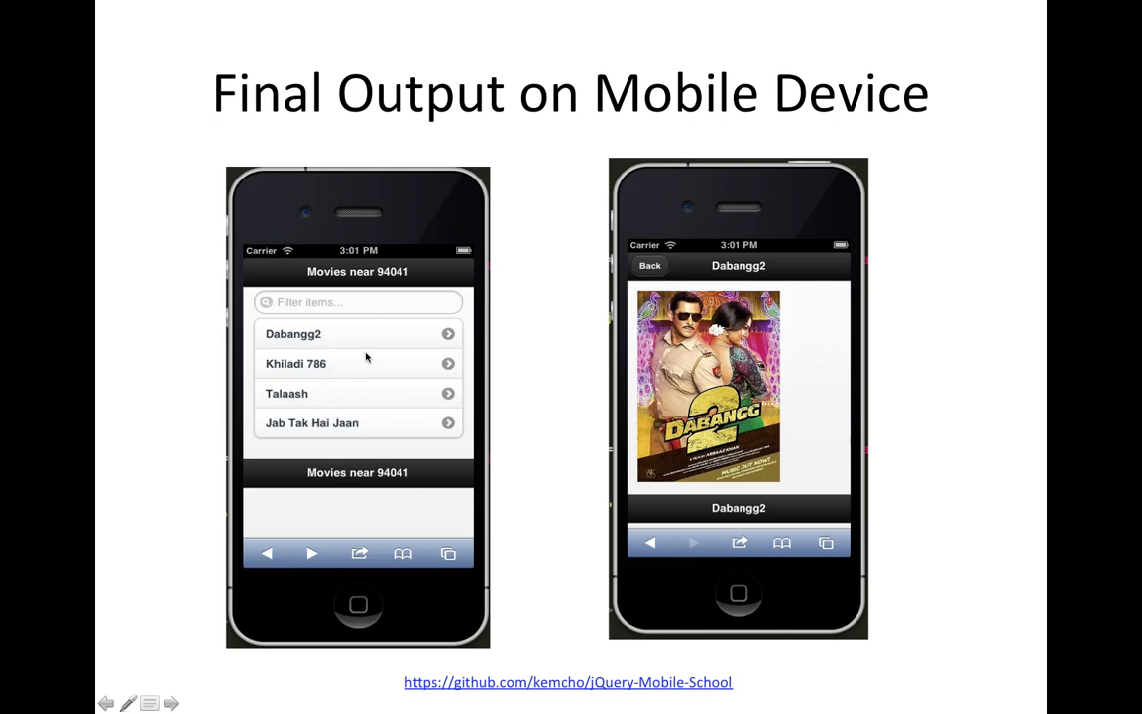
mouse_move(331, 522)
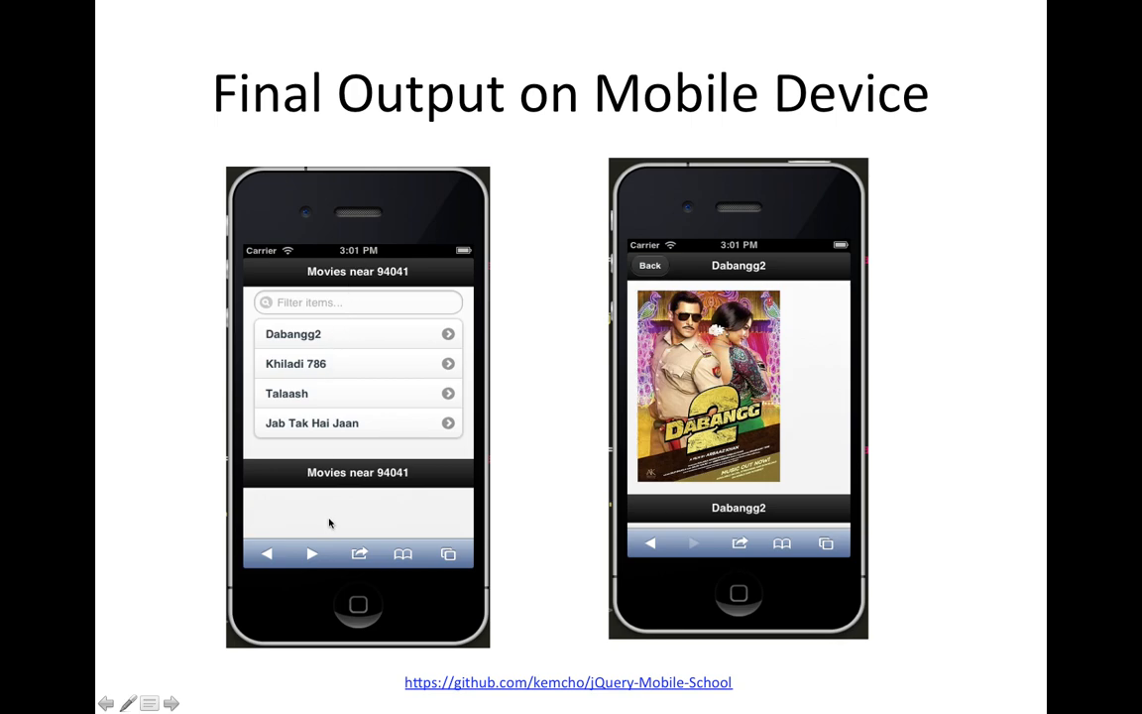
mouse_move(704, 367)
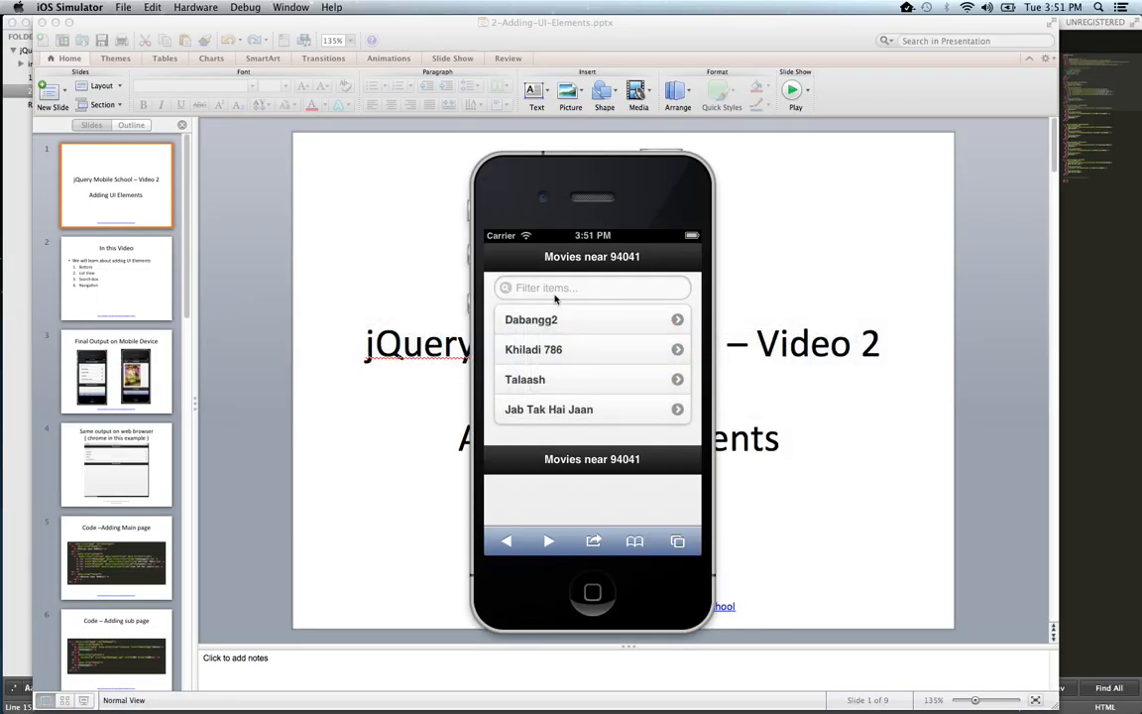
- Try filtering the movie list, then go back to the list
left_click(592, 287)
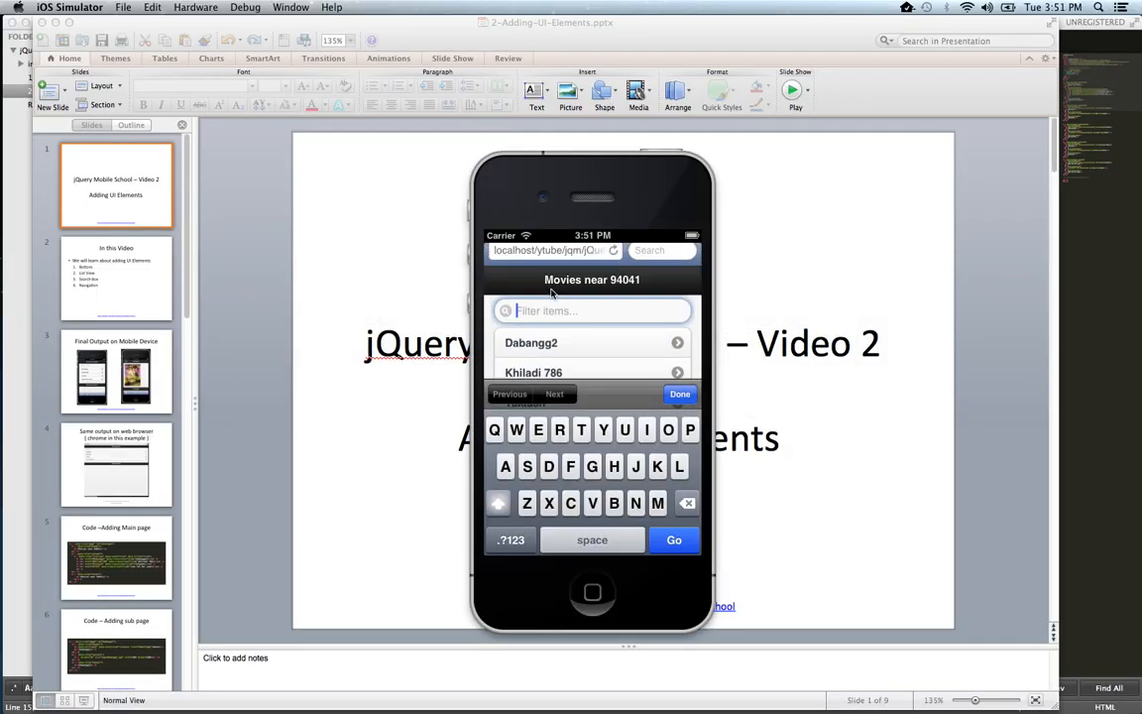
left_click(555, 342)
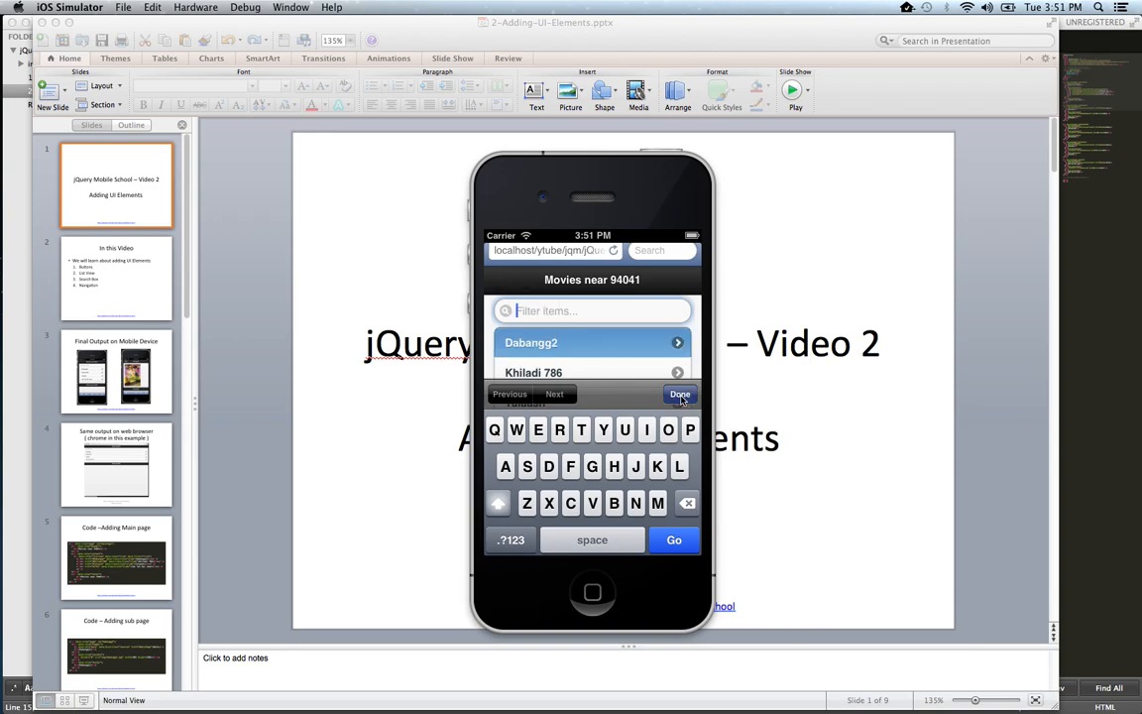
left_click(531, 342)
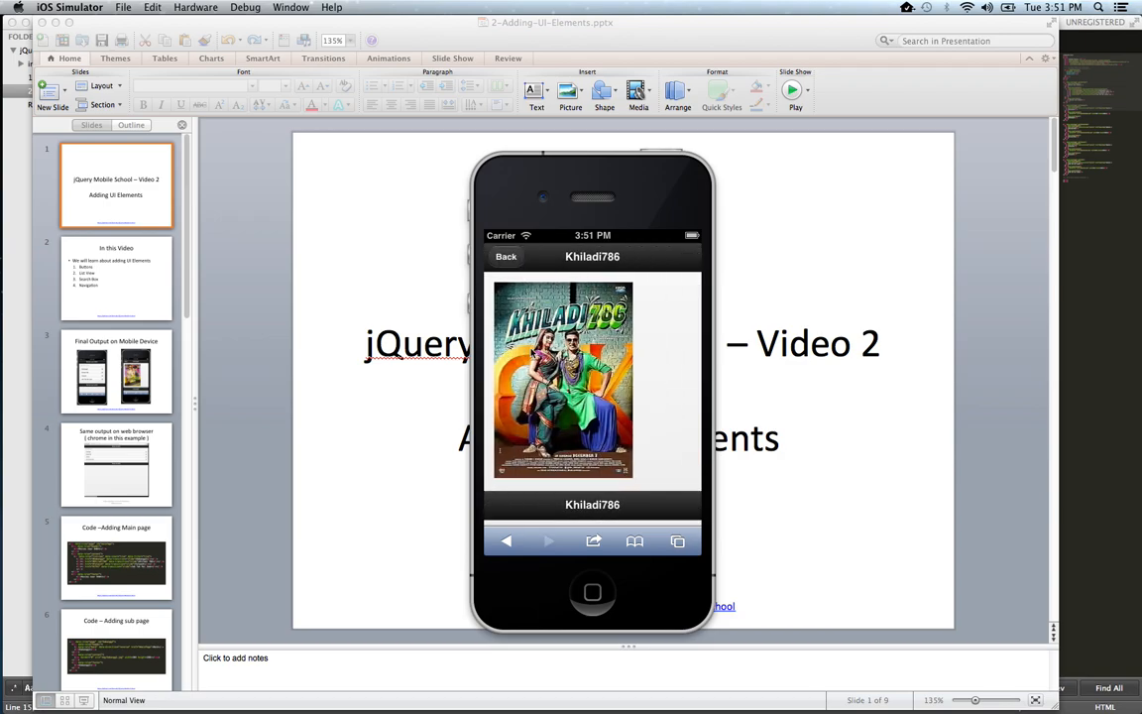
left_click(505, 256)
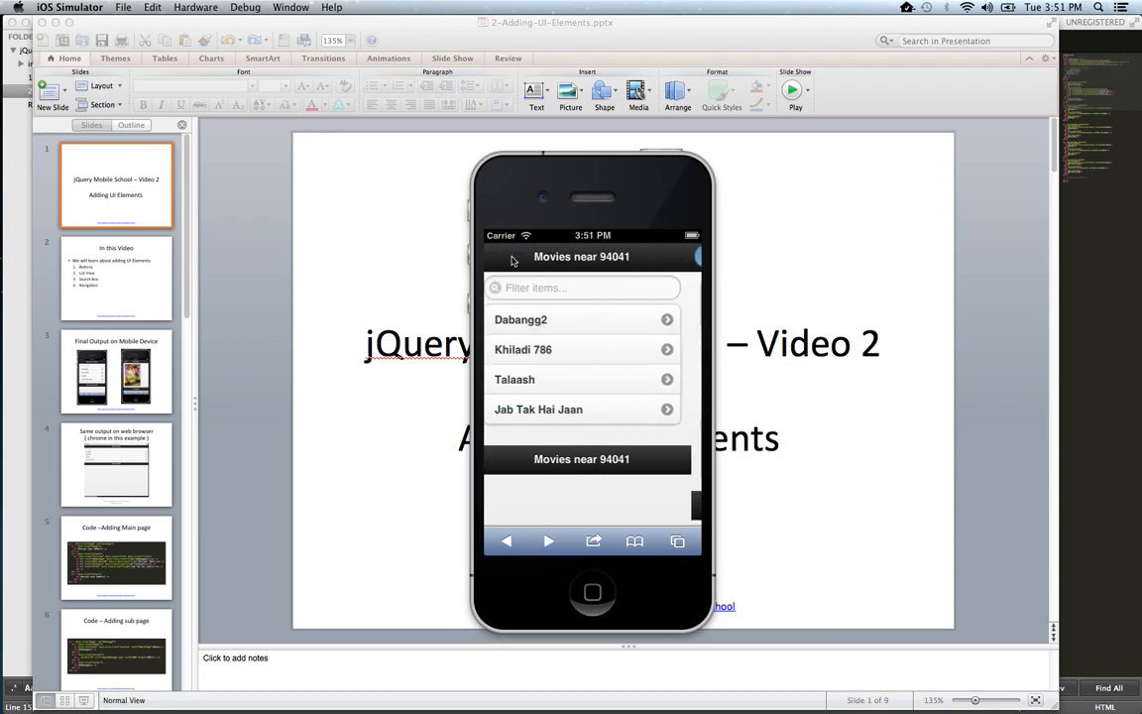
- Filter the movie list by 'Khi', close the keyboard, and switch to the slideshow
left_click(585, 287)
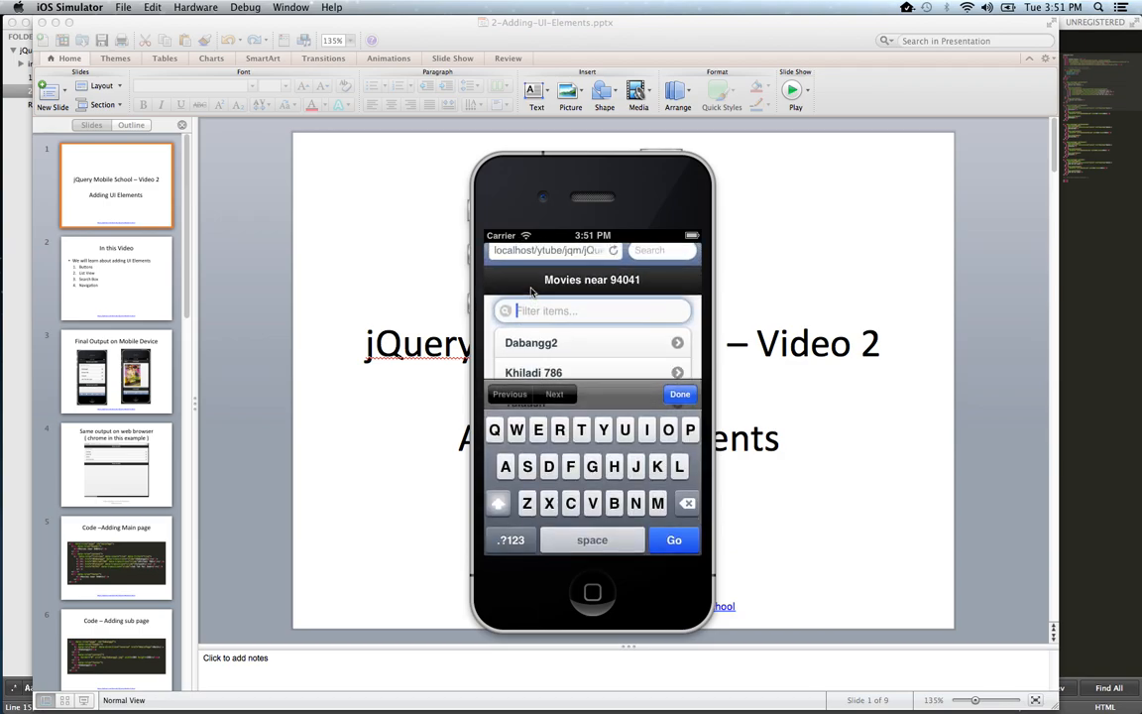
type("Khi")
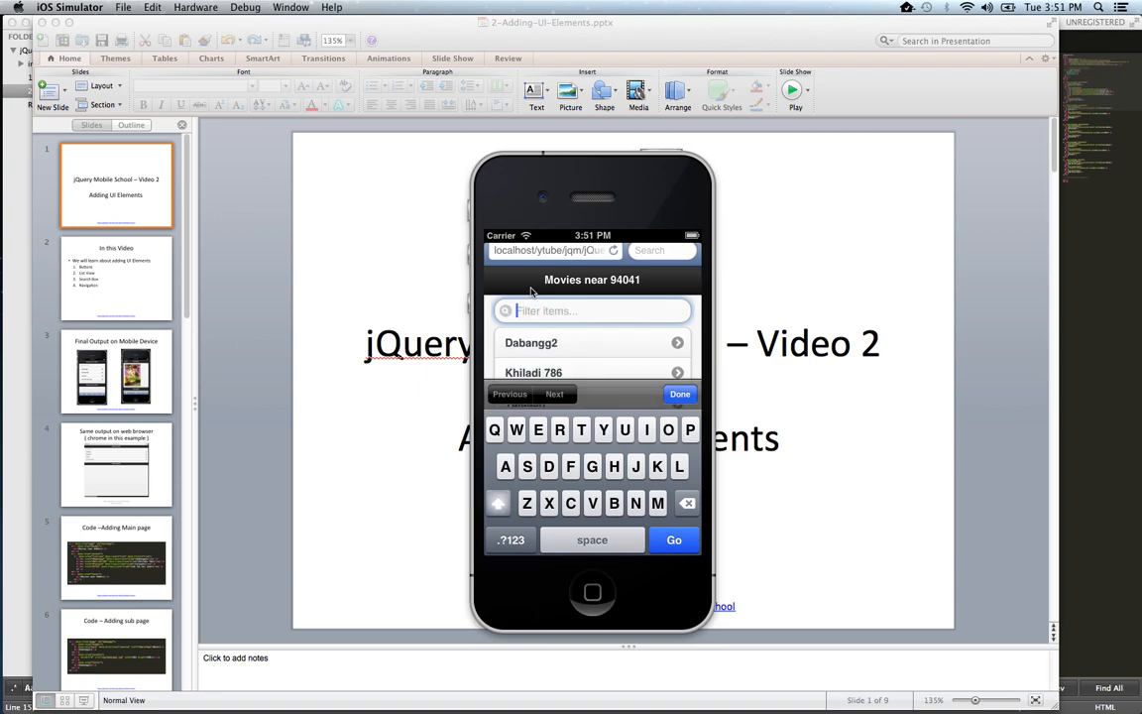
mouse_move(665, 343)
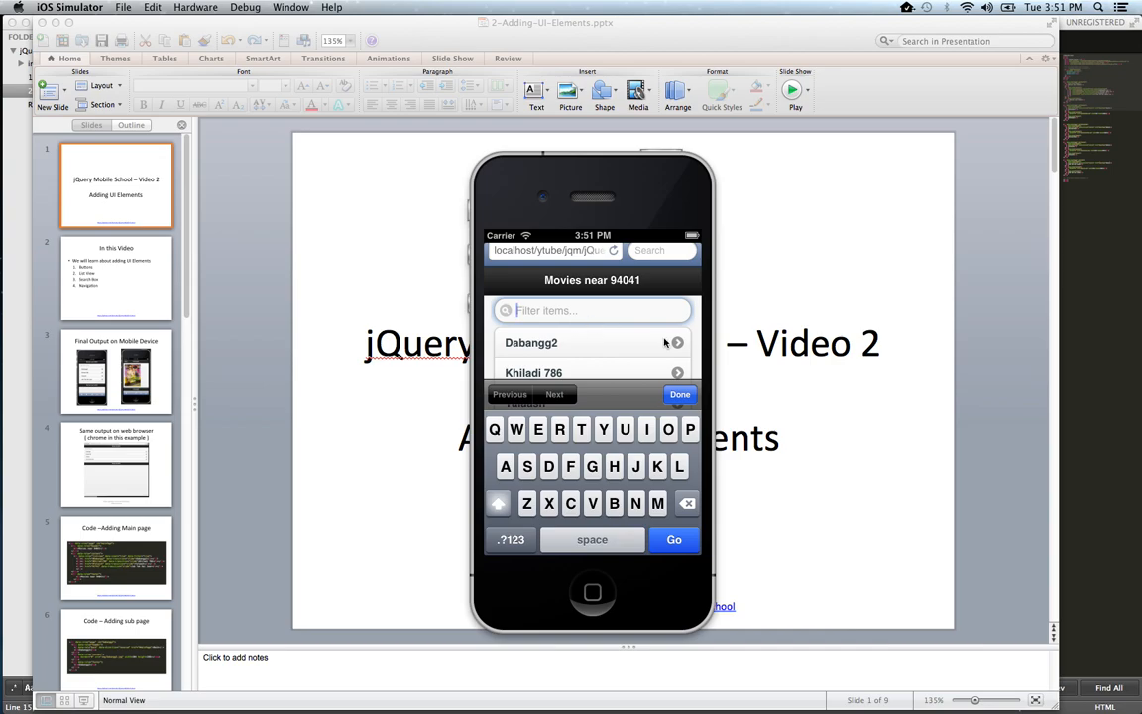
left_click(680, 394)
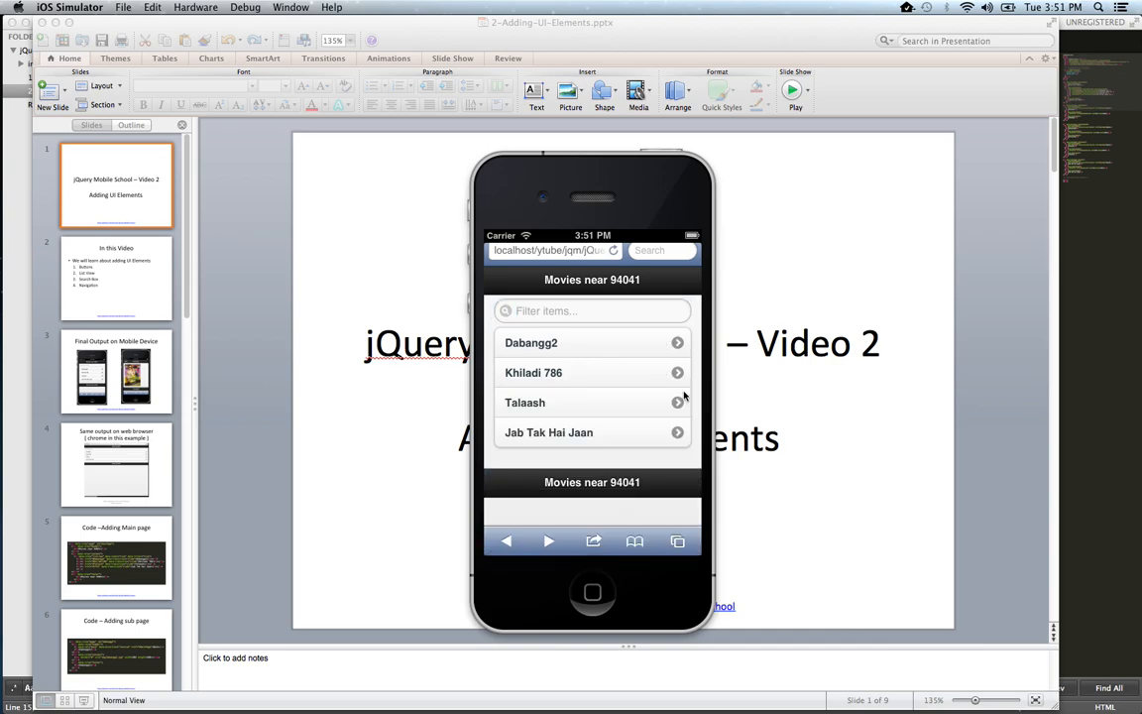
mouse_move(615, 398)
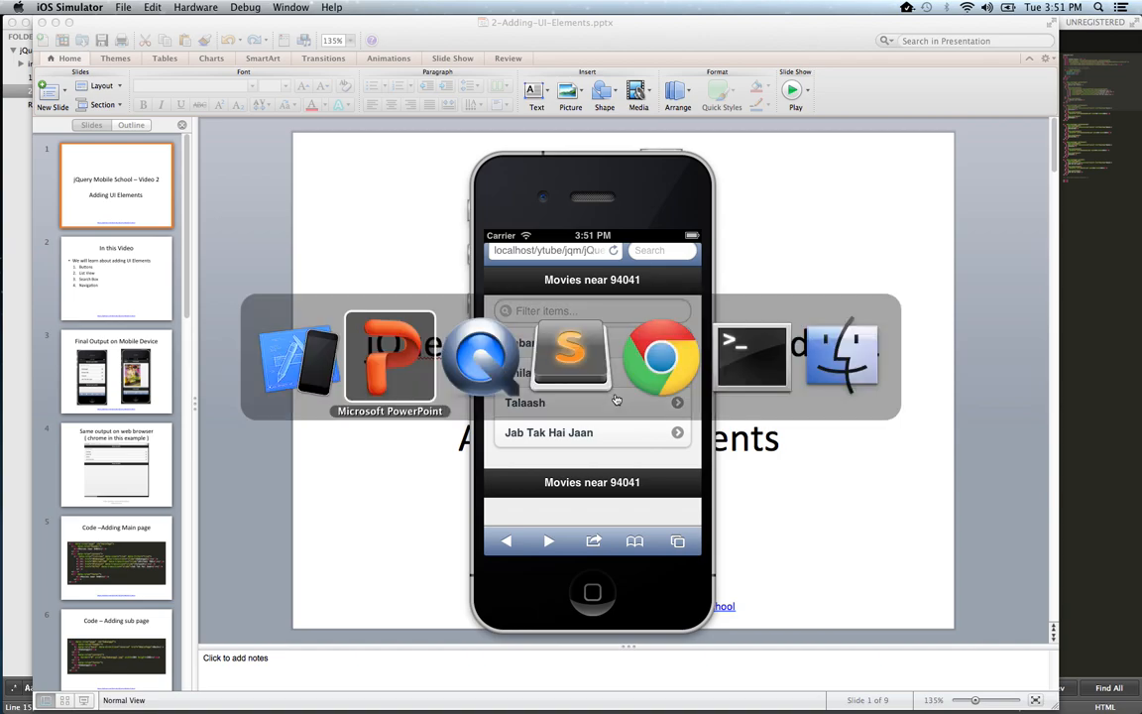
left_click(794, 90)
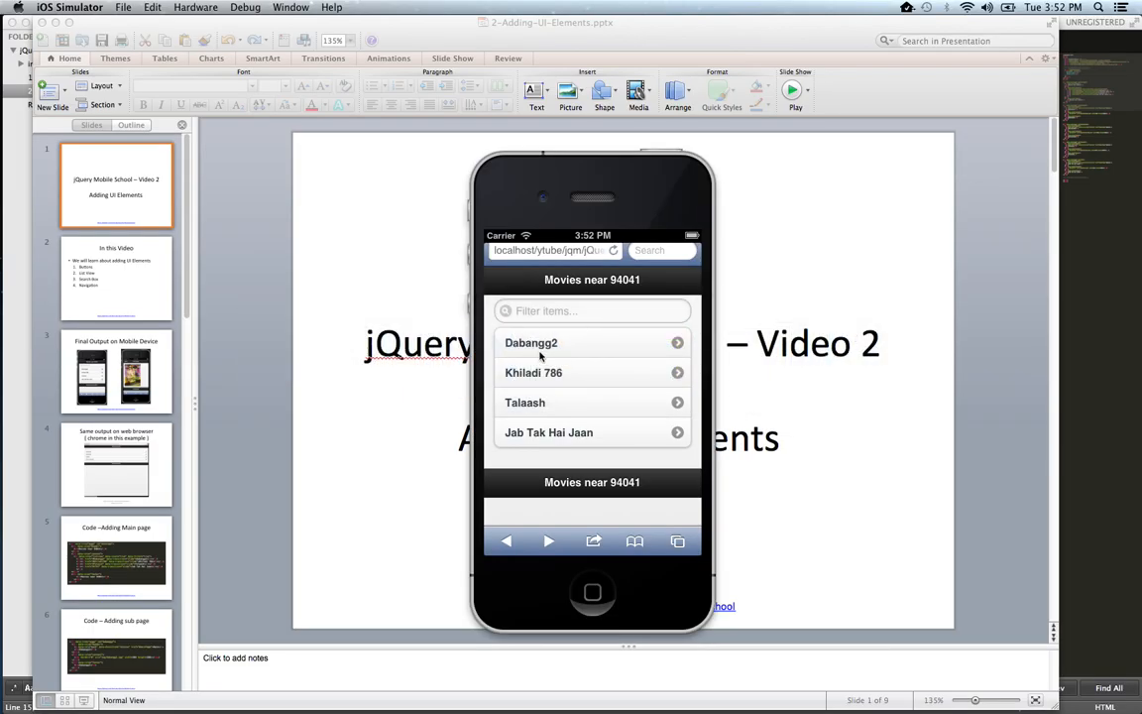
mouse_move(579, 410)
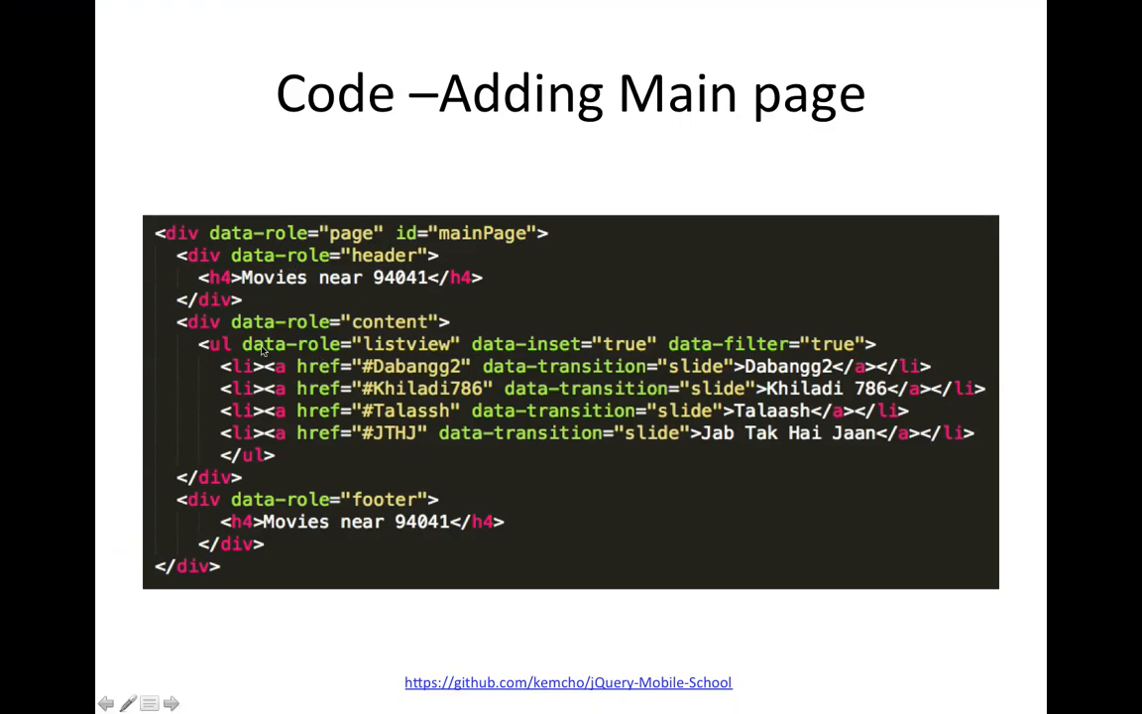
mouse_move(260, 350)
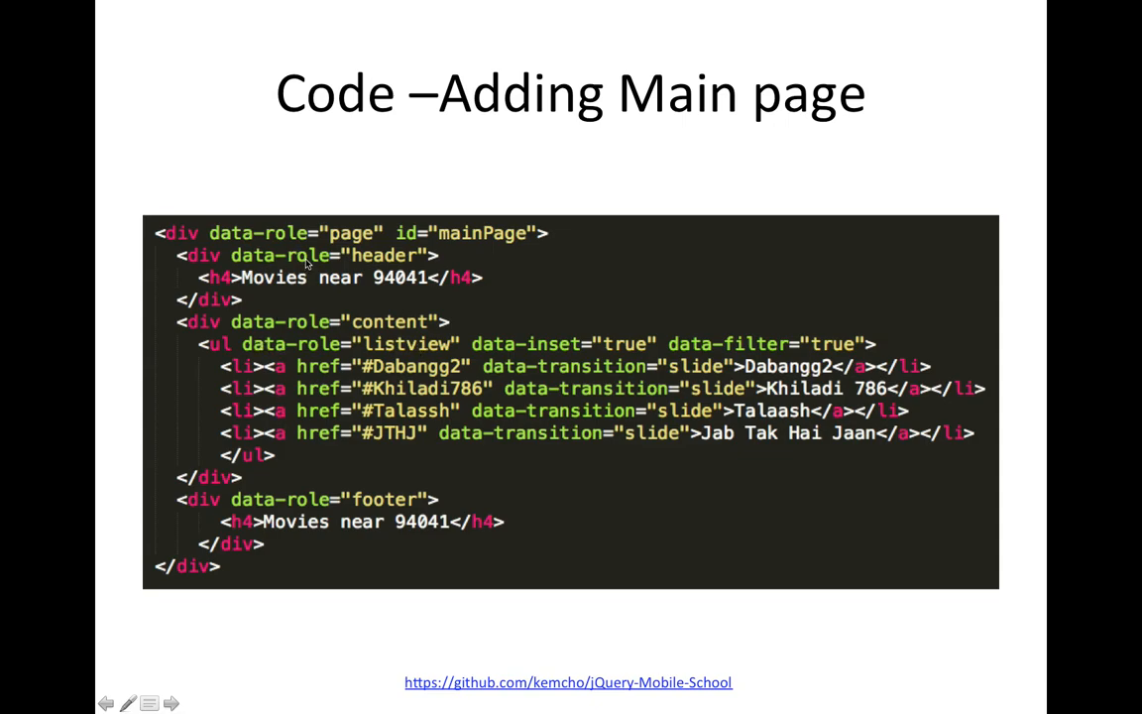
mouse_move(379, 324)
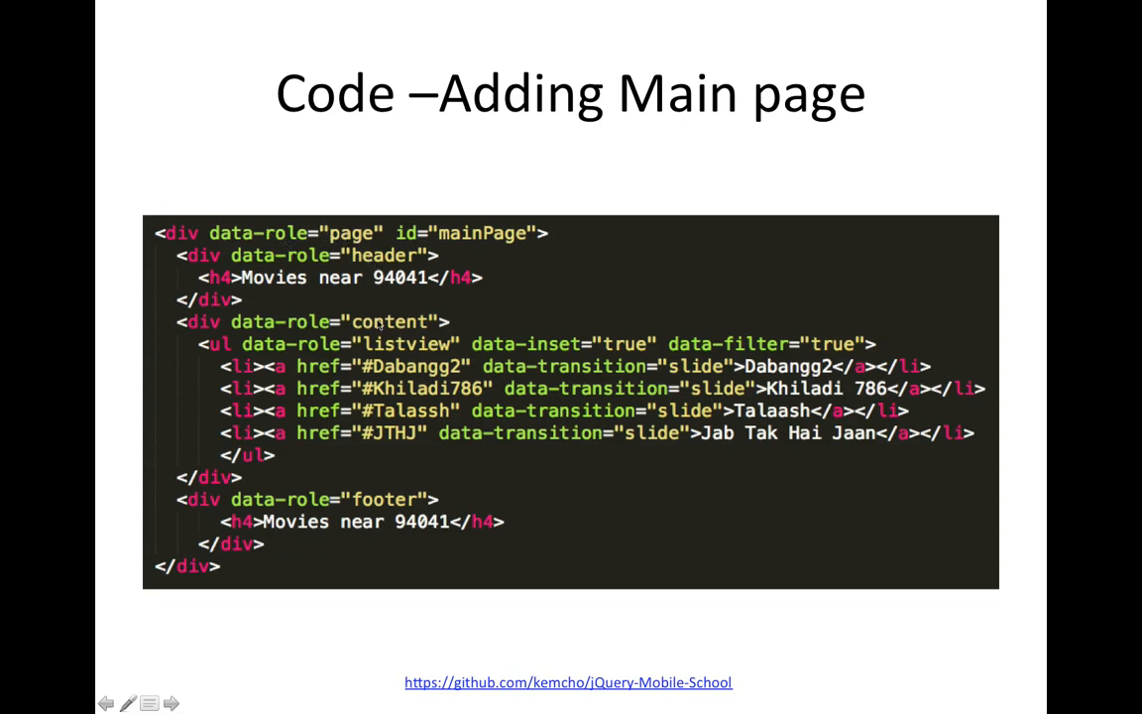
mouse_move(335, 317)
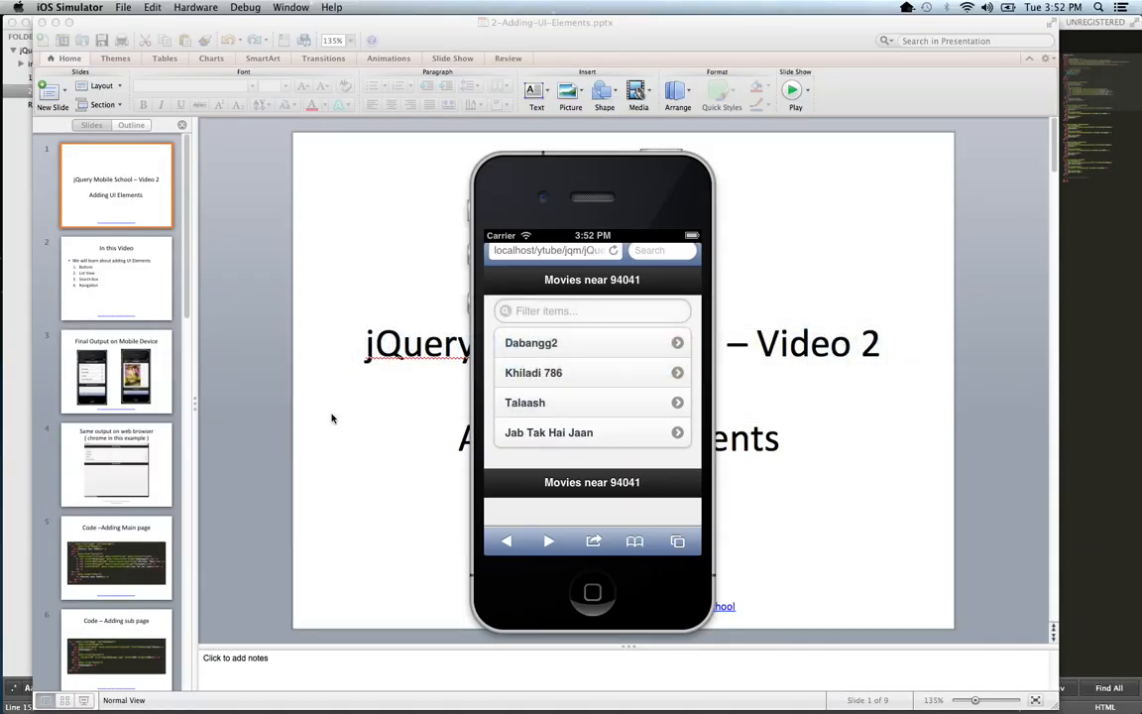
mouse_move(531, 359)
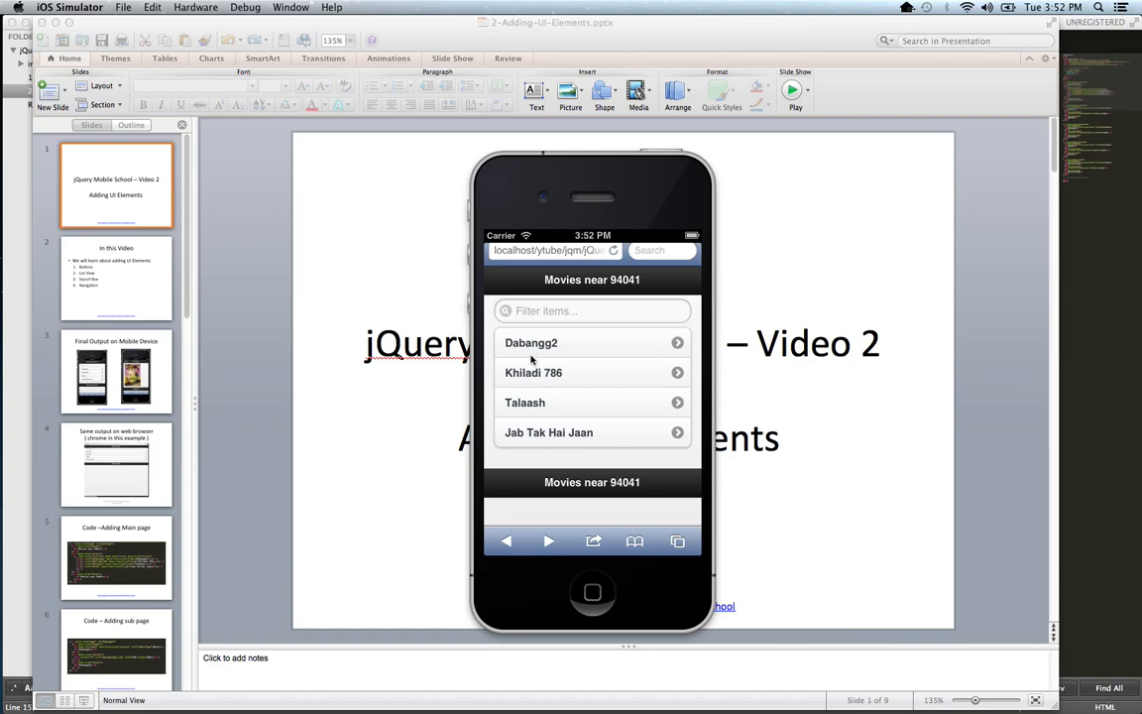
mouse_move(535, 352)
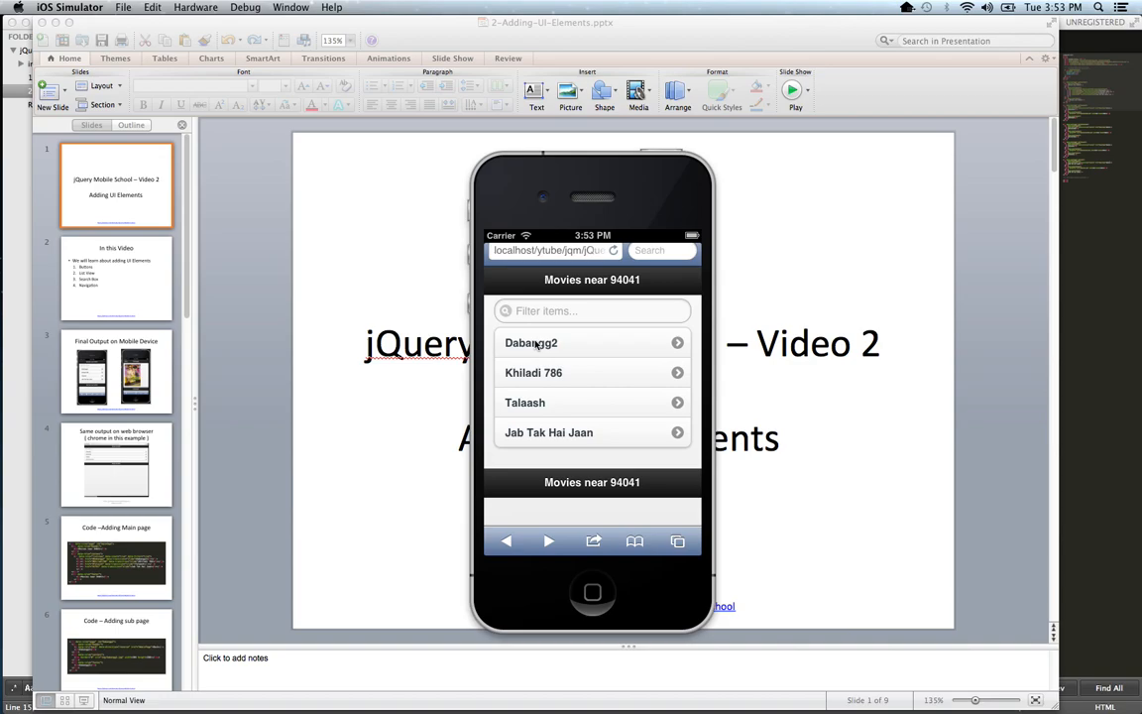
left_click(531, 342)
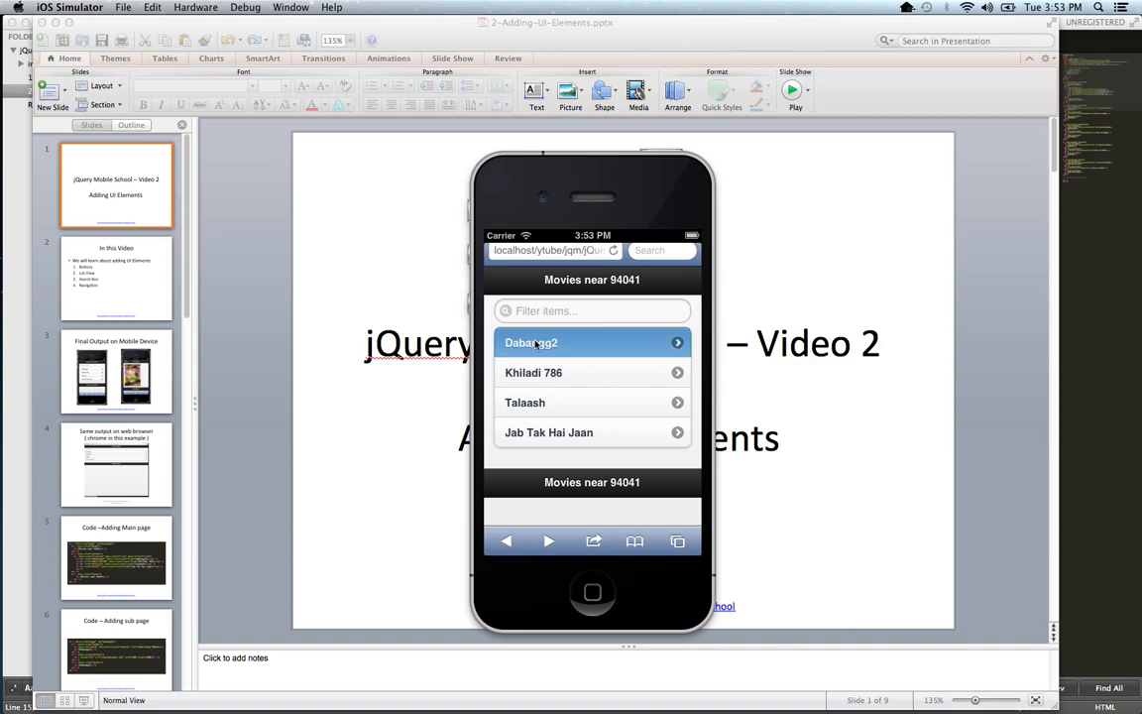
left_click(532, 341)
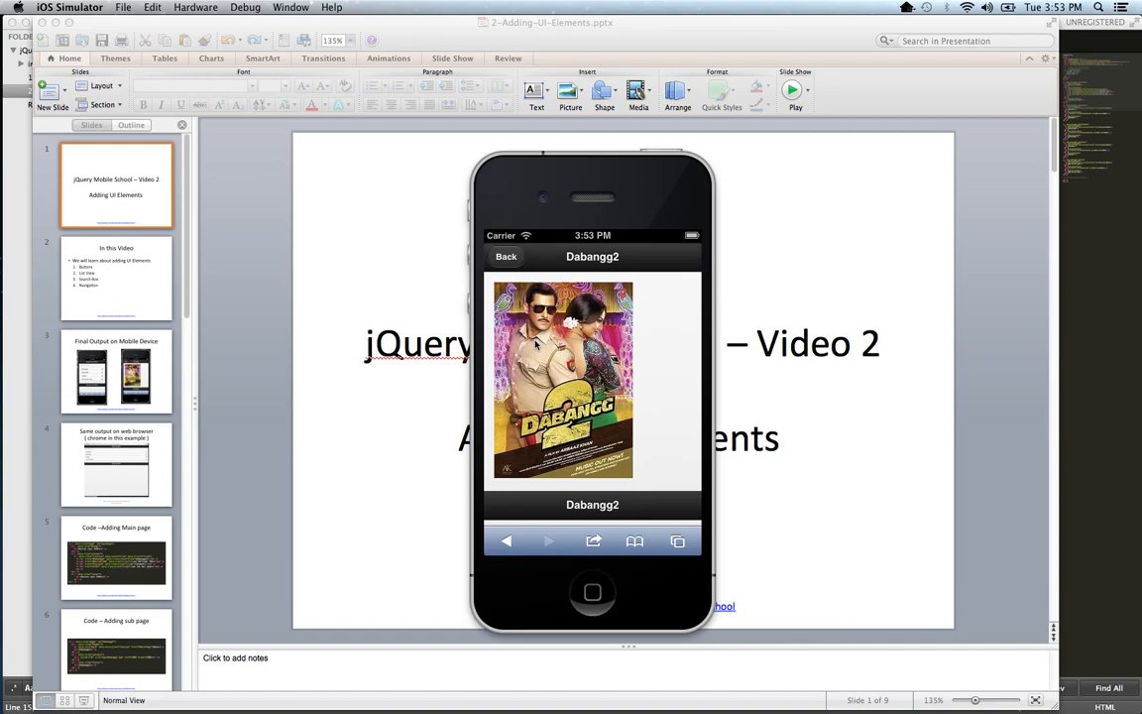
mouse_move(542, 359)
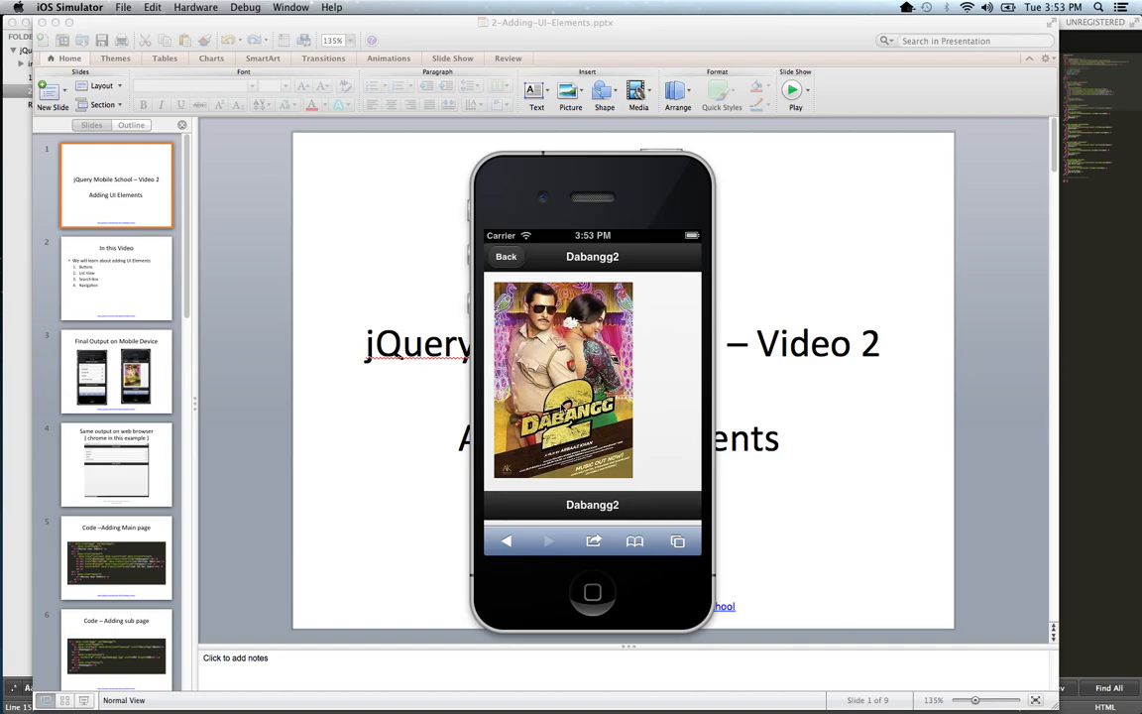
mouse_move(509, 264)
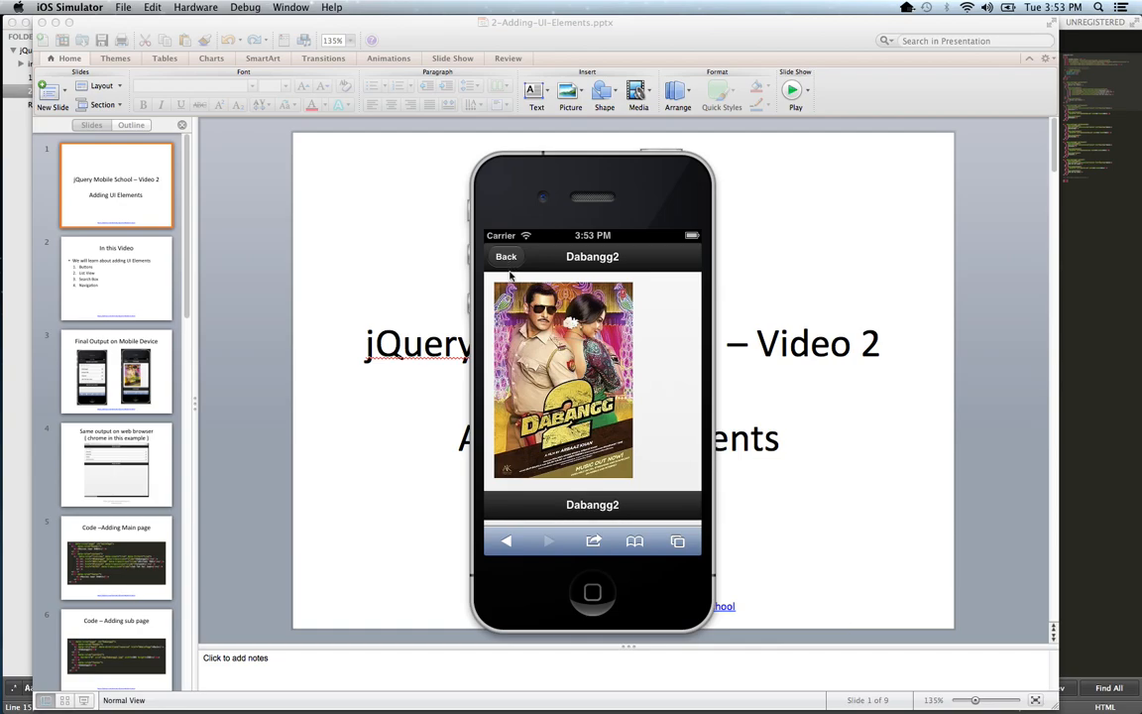
left_click(506, 256)
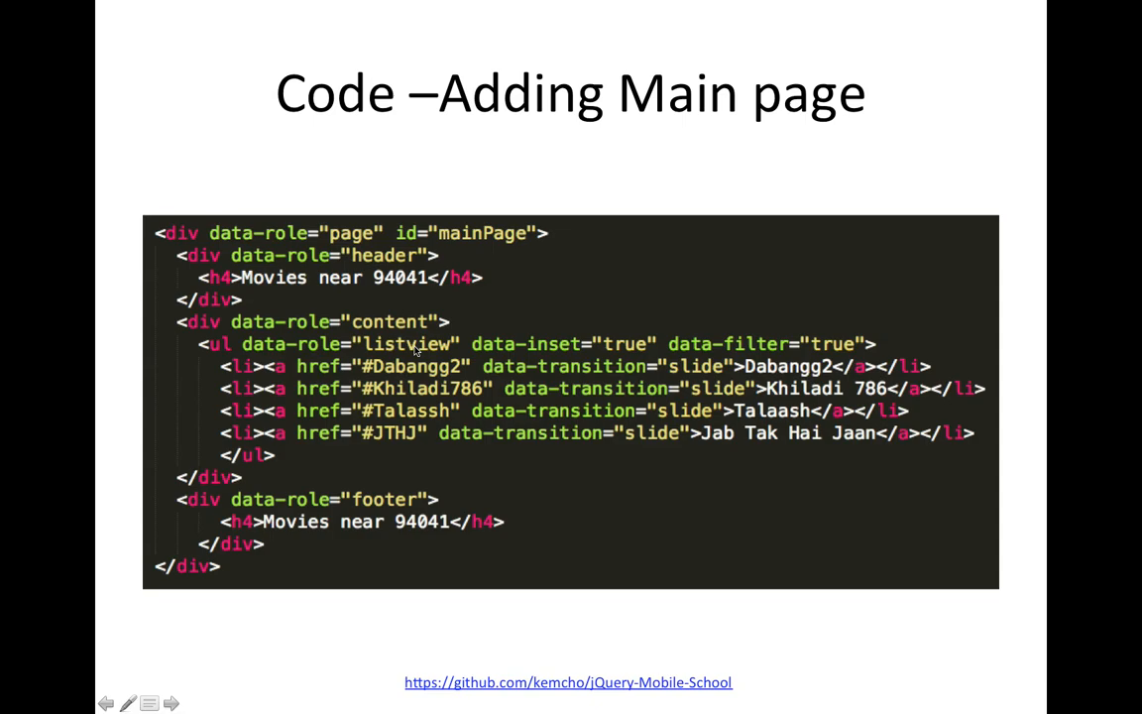
mouse_move(263, 355)
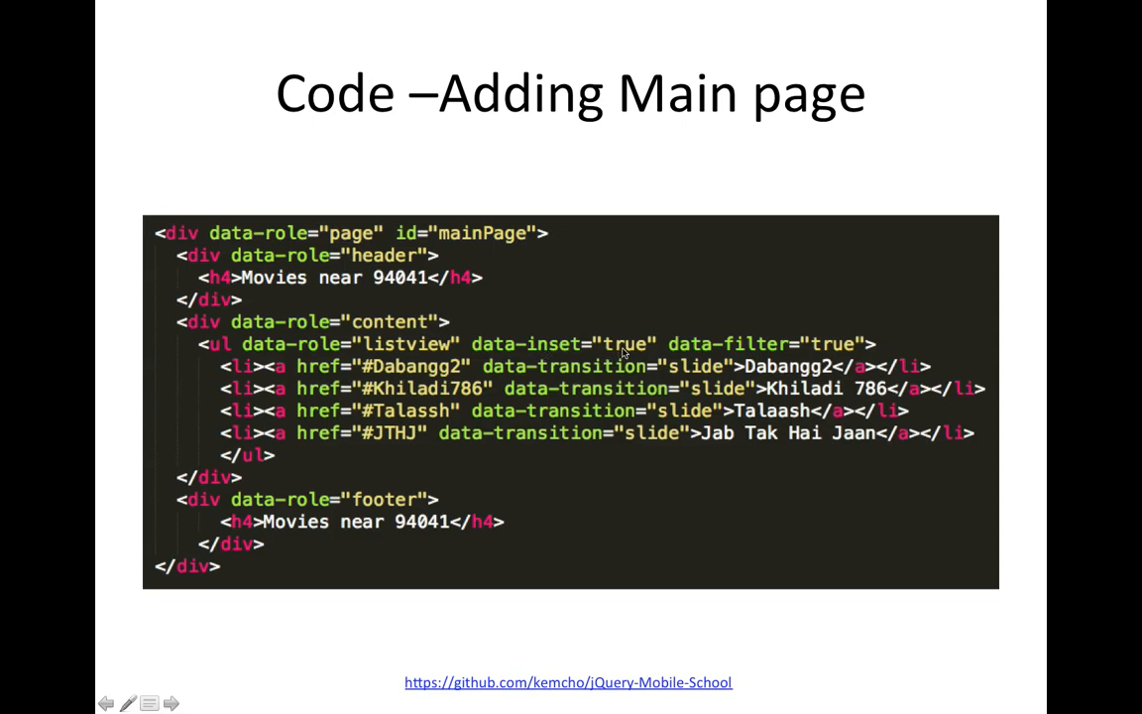
mouse_move(540, 359)
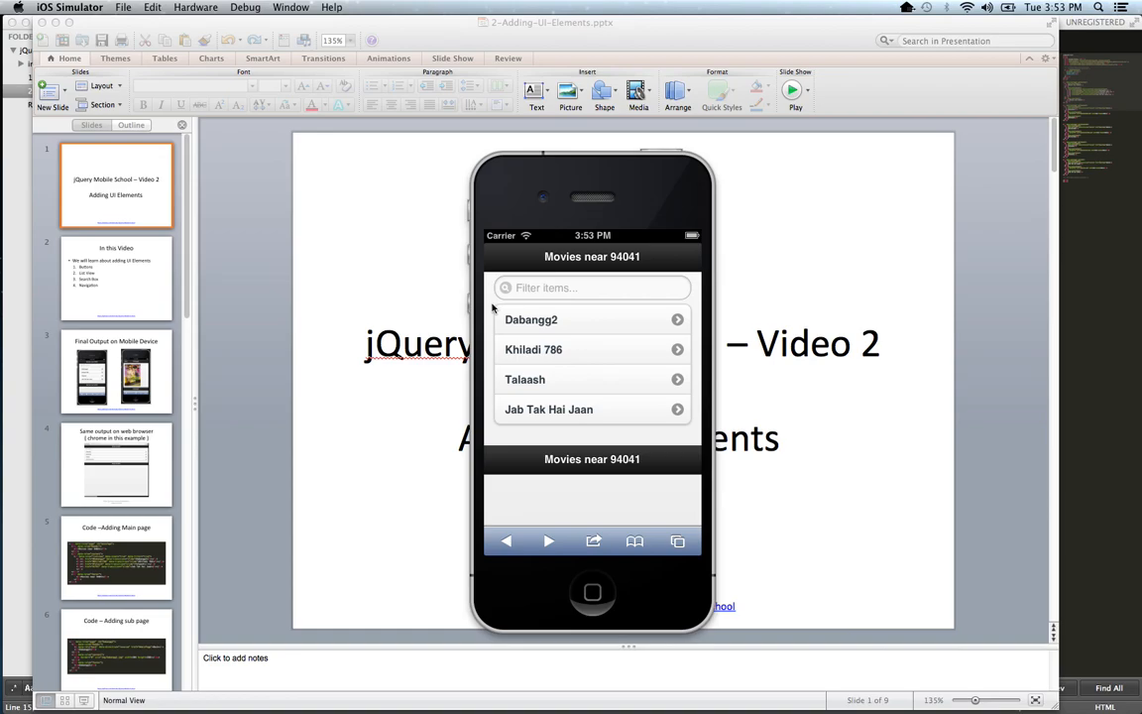
mouse_move(619, 446)
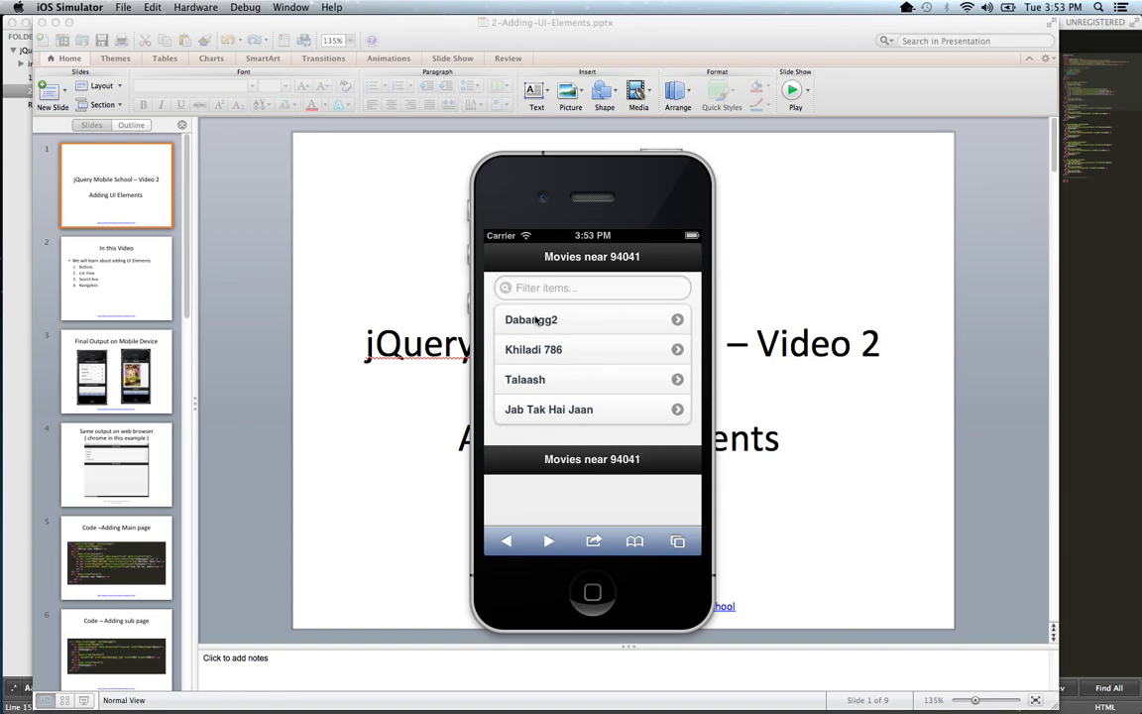
mouse_move(489, 315)
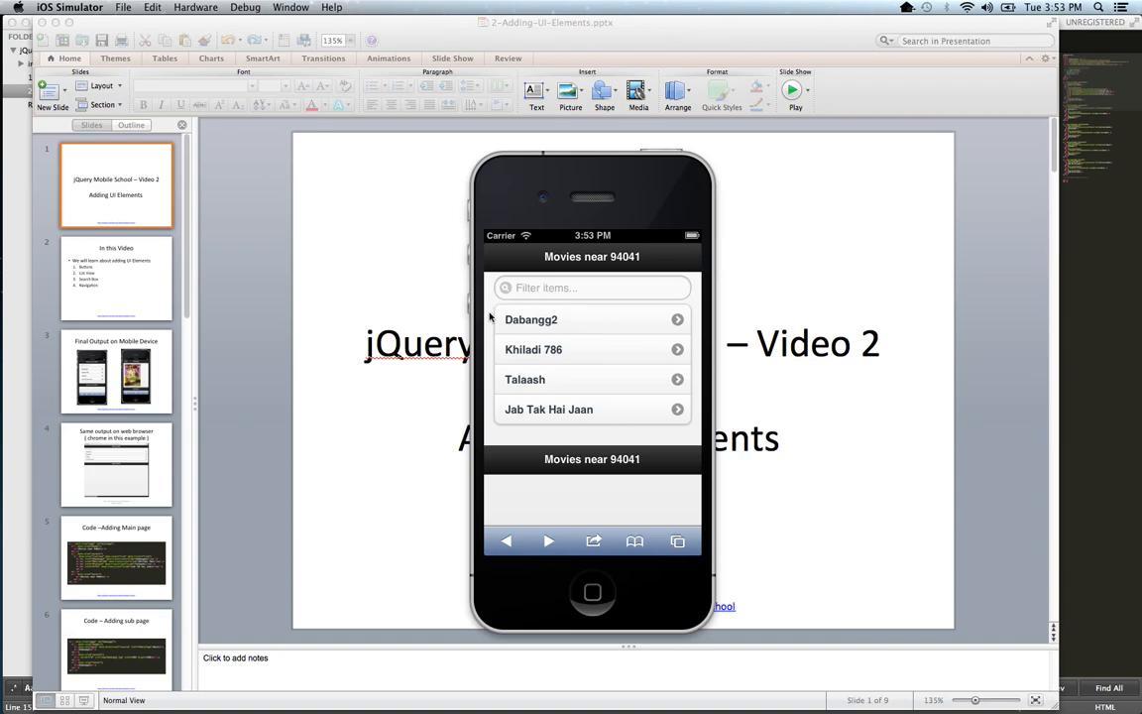
mouse_move(673, 307)
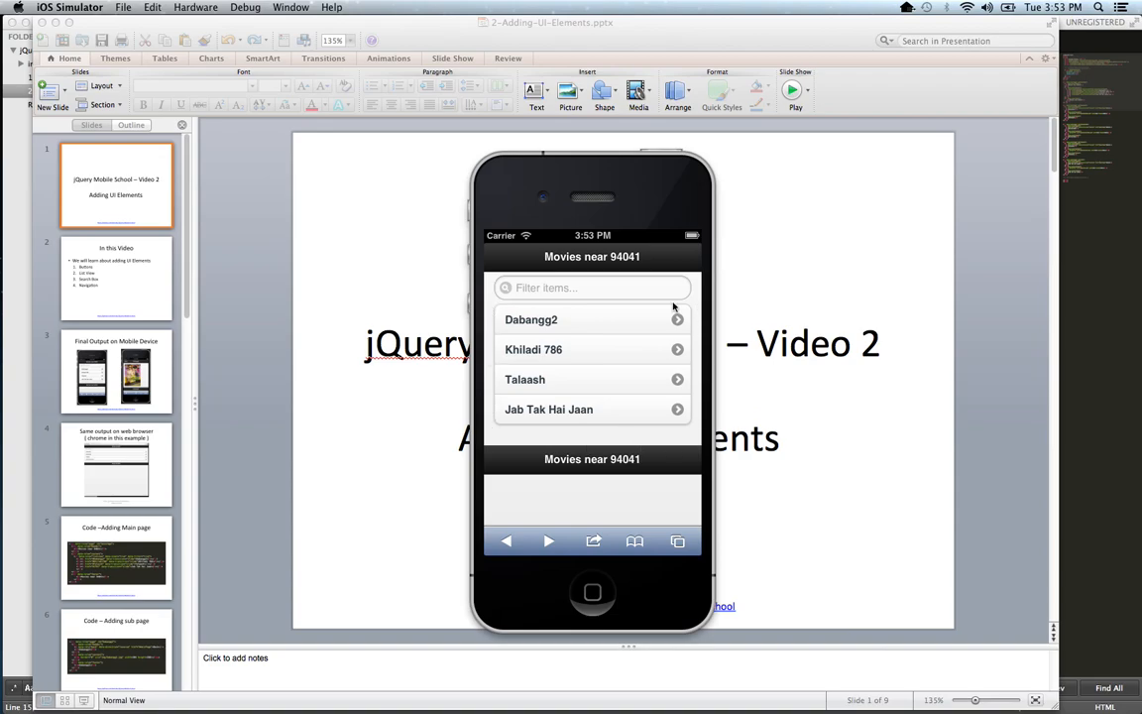
mouse_move(655, 443)
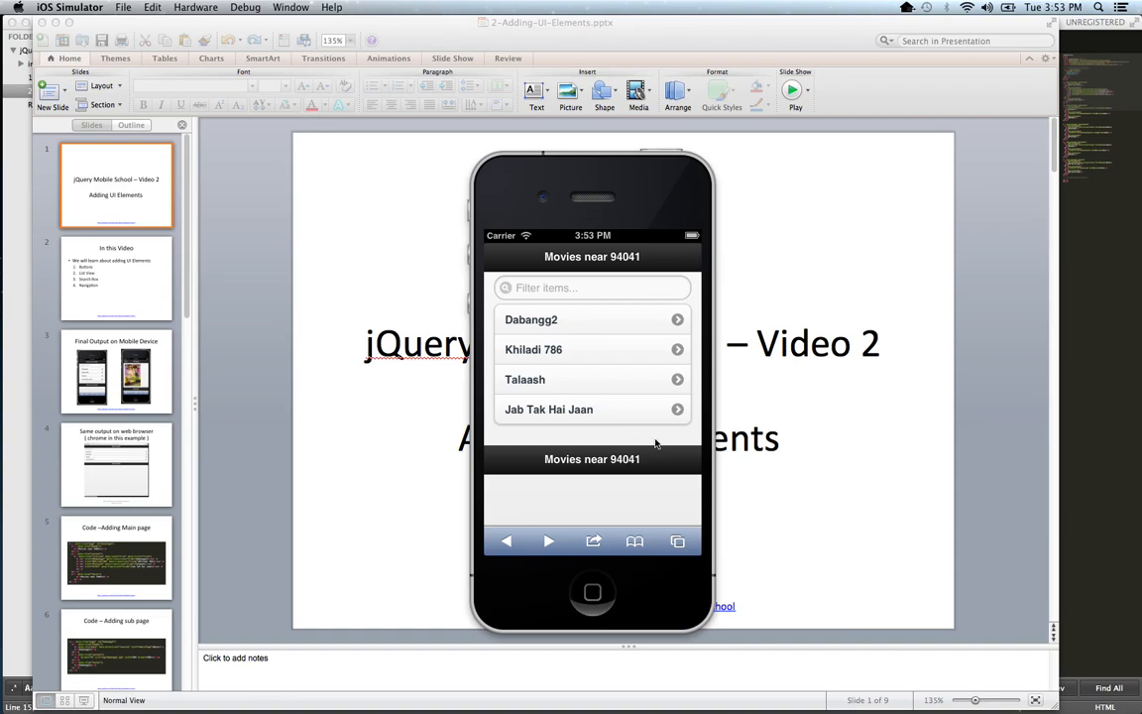
mouse_move(697, 415)
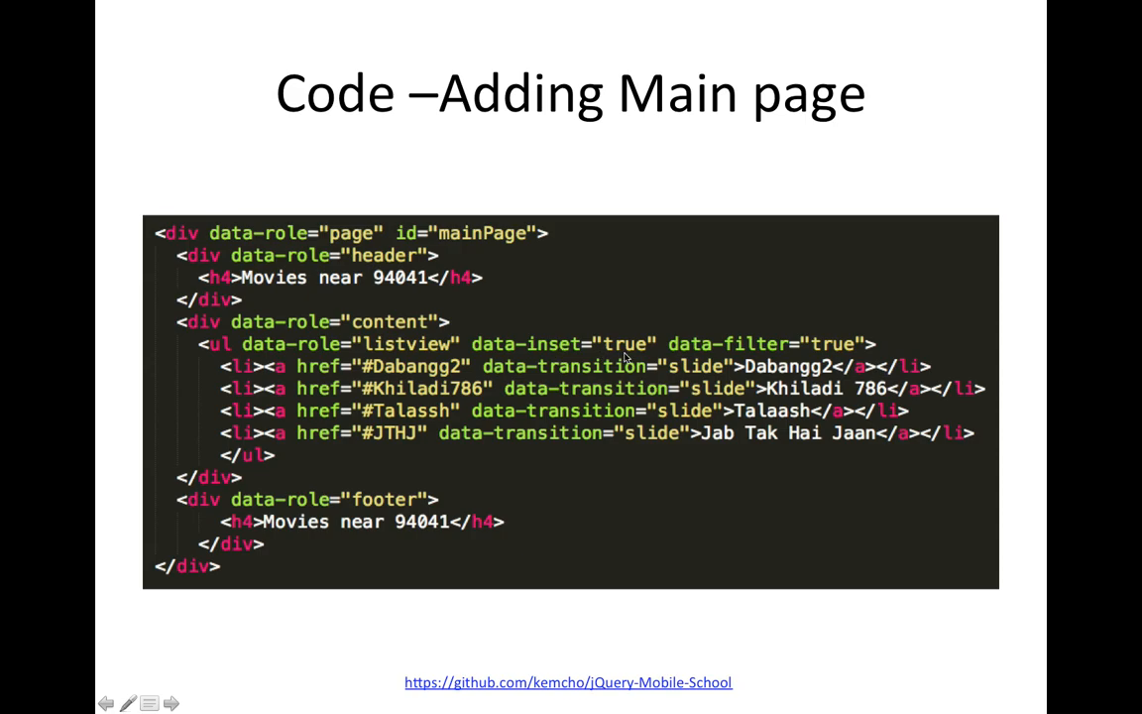
mouse_move(823, 349)
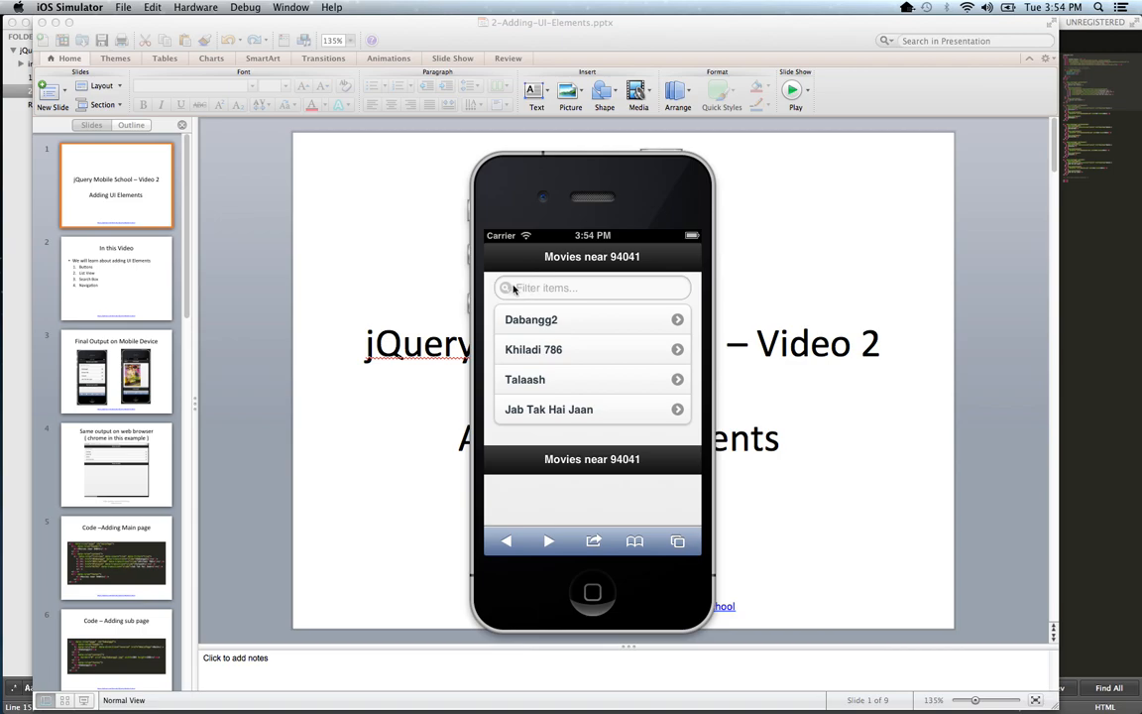
mouse_move(540, 287)
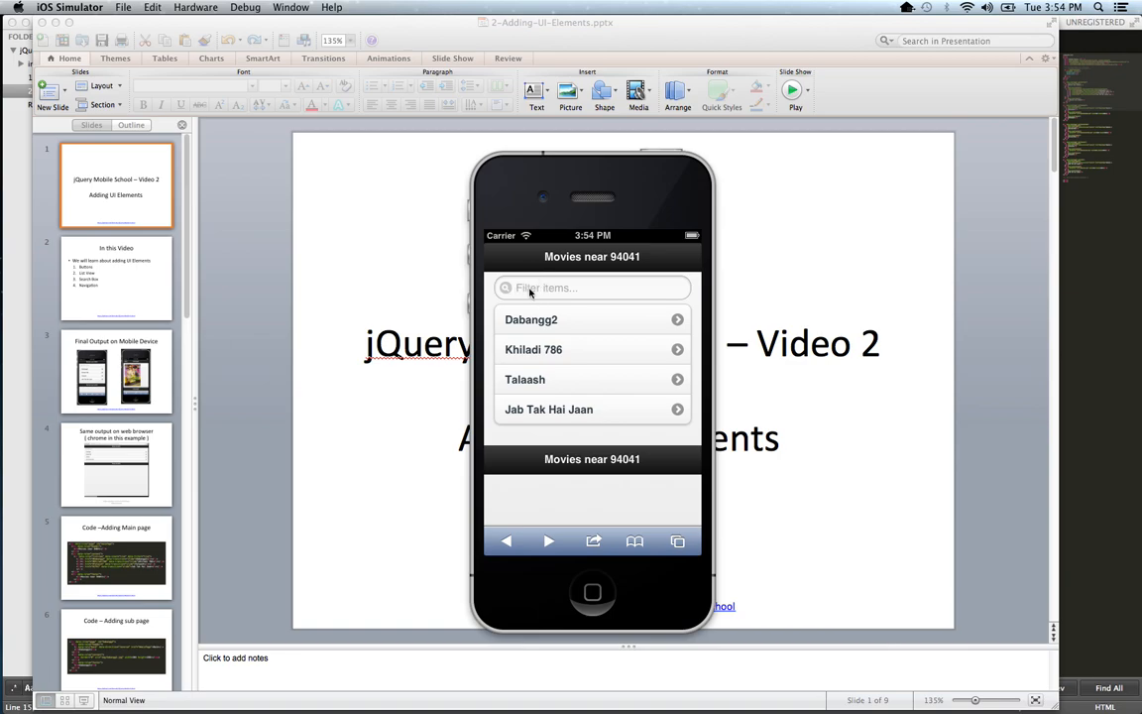
mouse_move(543, 289)
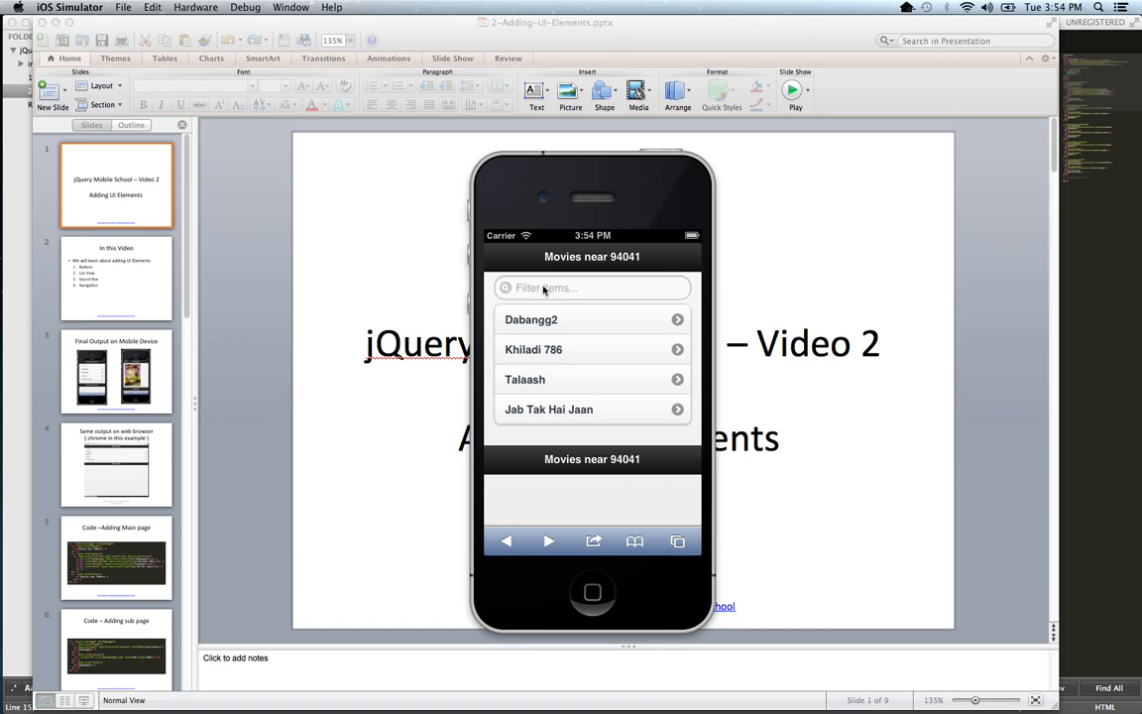
mouse_move(535, 291)
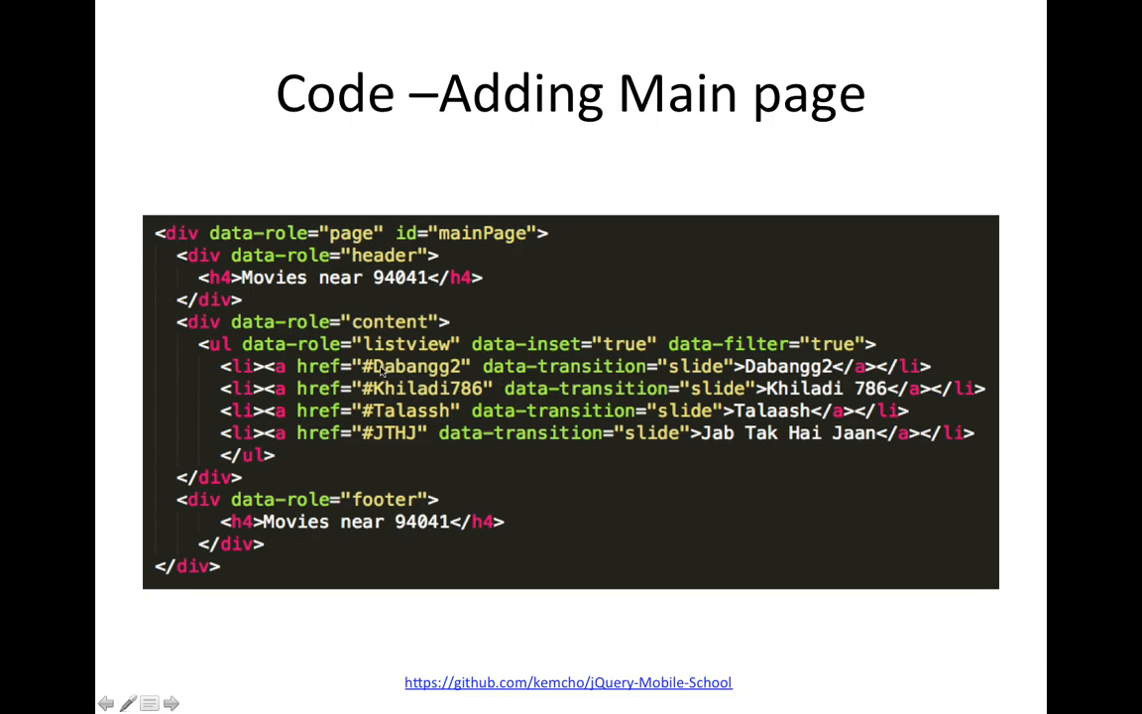
mouse_move(580, 380)
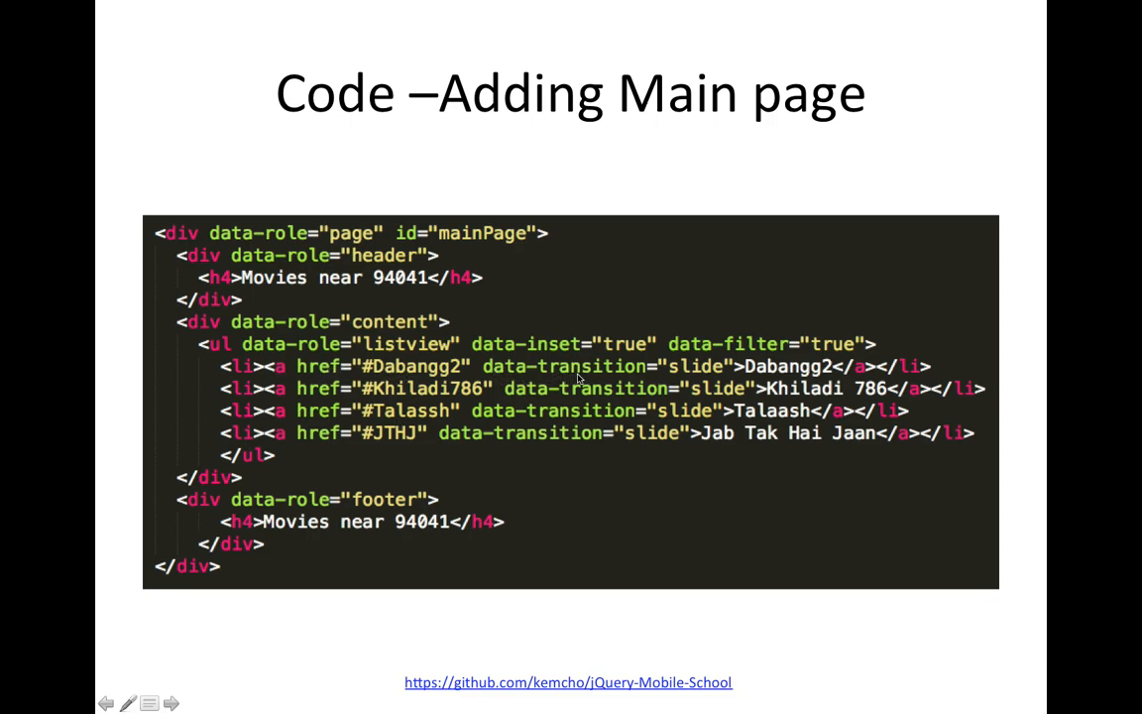
mouse_move(544, 375)
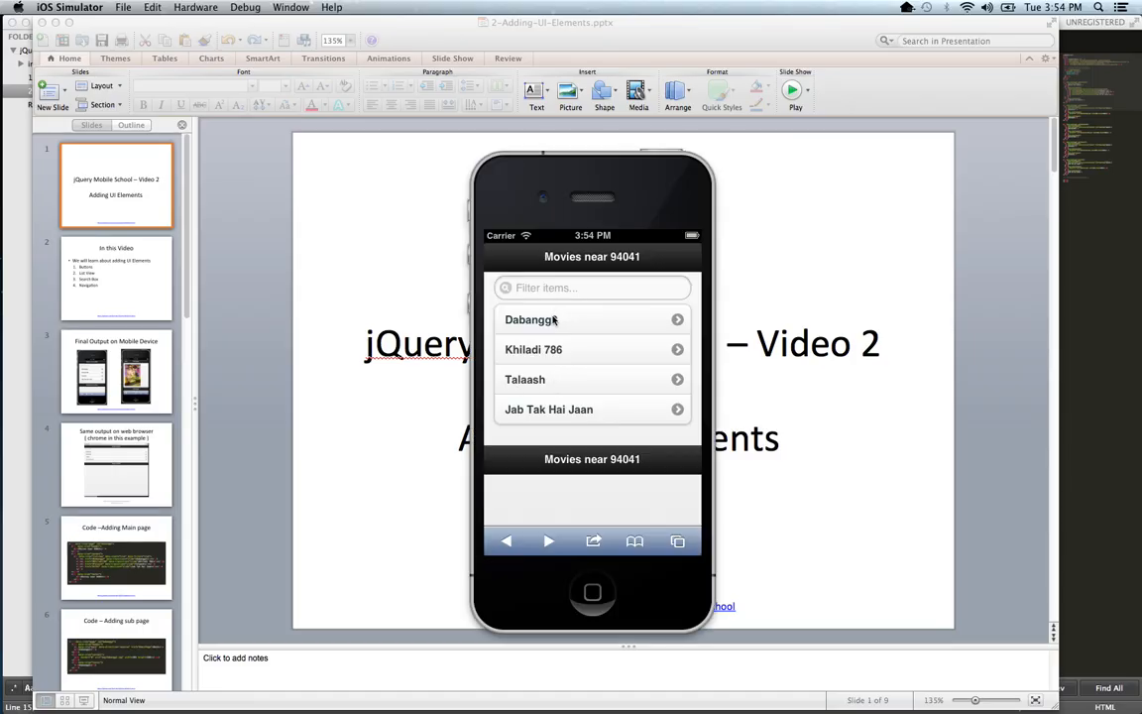
left_click(530, 319)
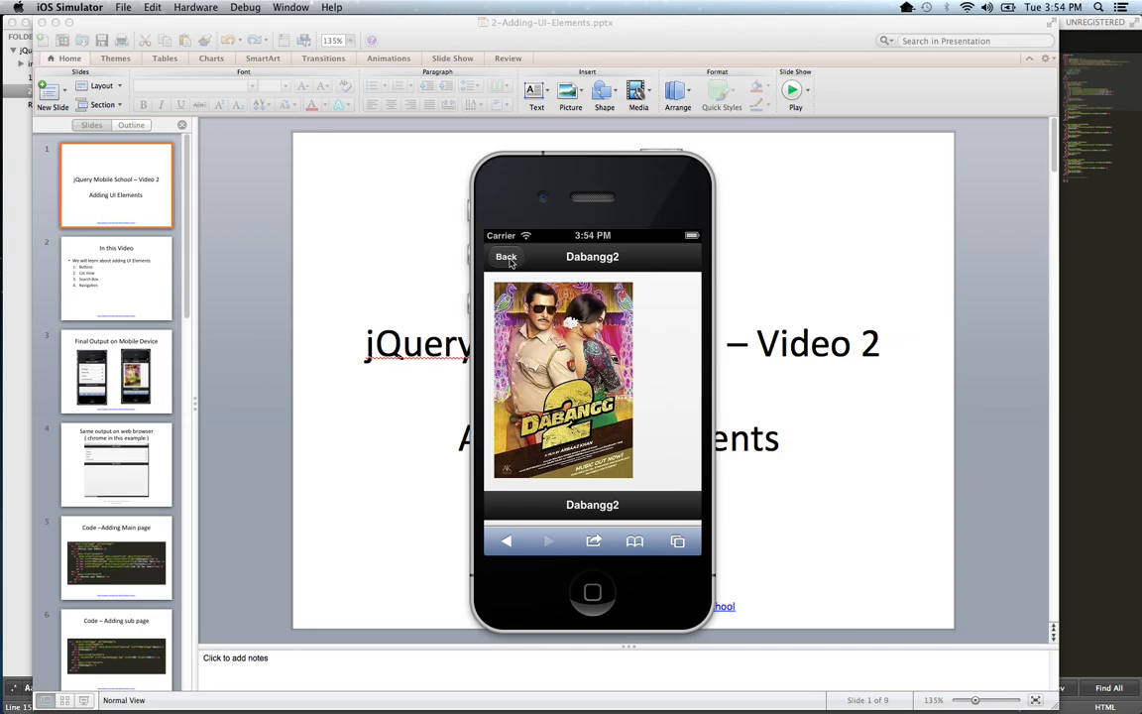
- Switch windows to return to the movie list
left_click(795, 95)
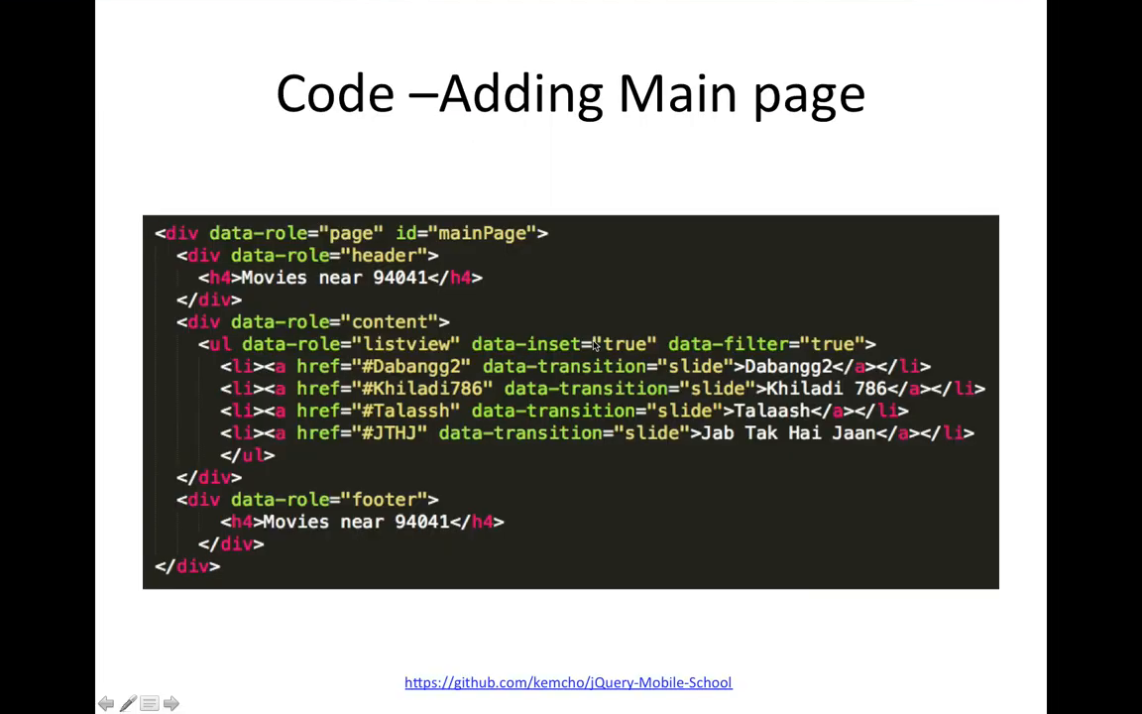
mouse_move(297, 344)
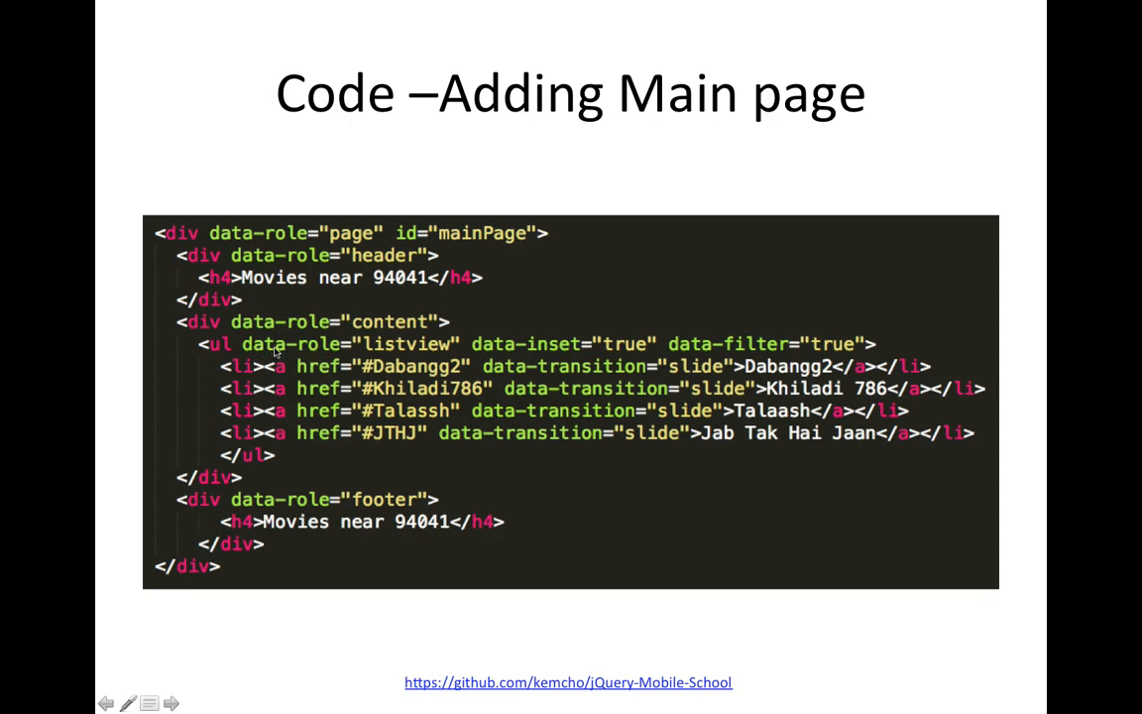
mouse_move(634, 352)
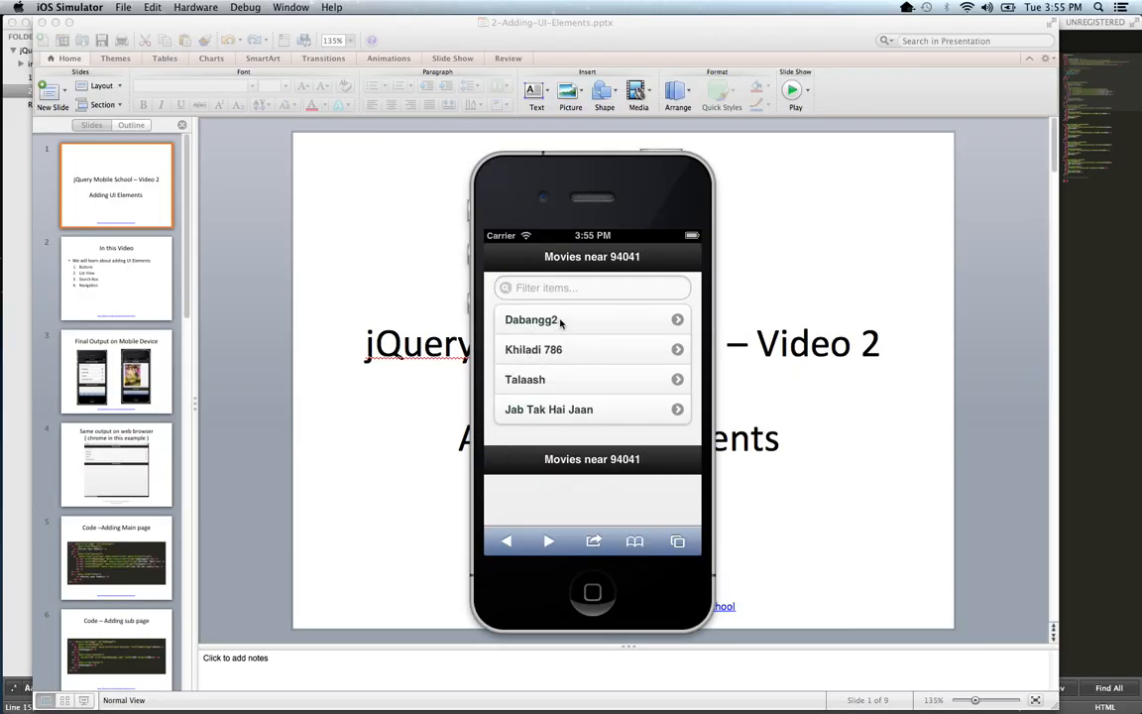
- Open Dabangg2 and go back, filter by 'daba' and clear it, then reopen Dabangg2's poster
left_click(531, 320)
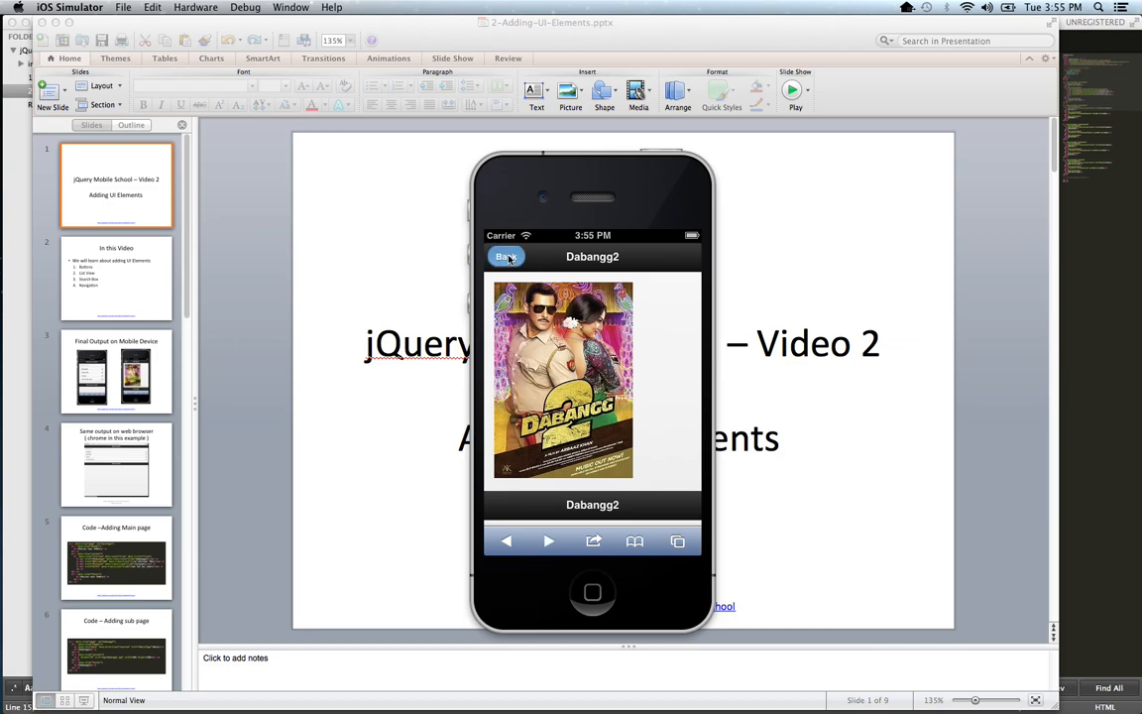
left_click(506, 257)
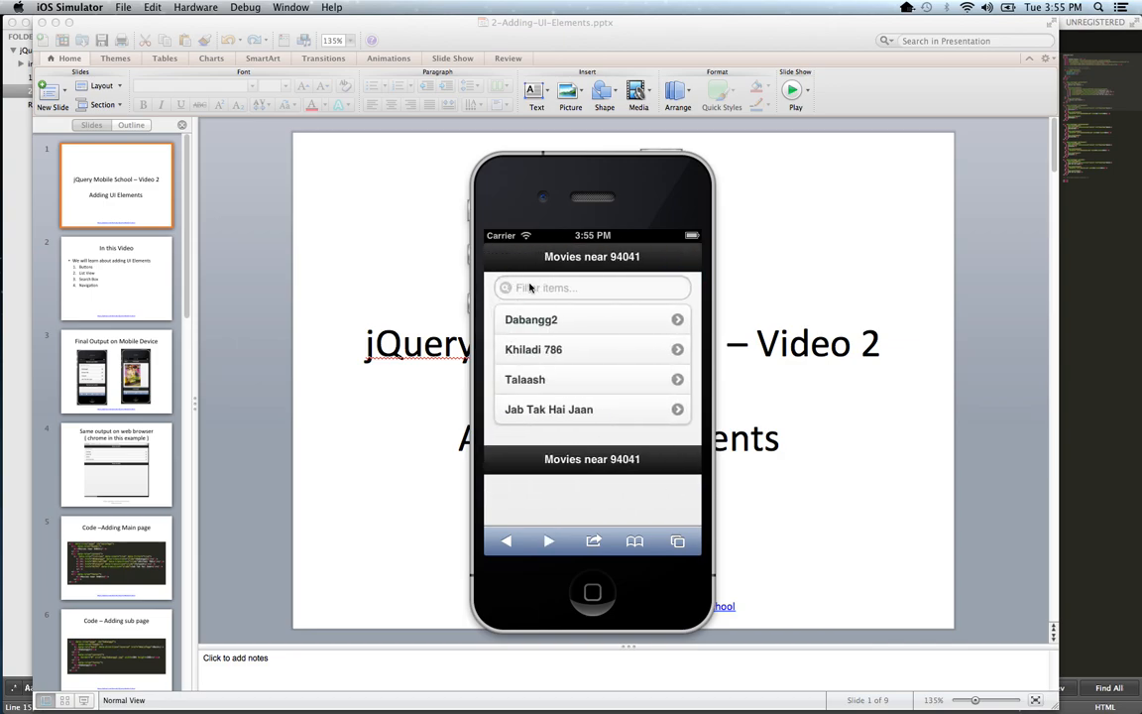
left_click(592, 288)
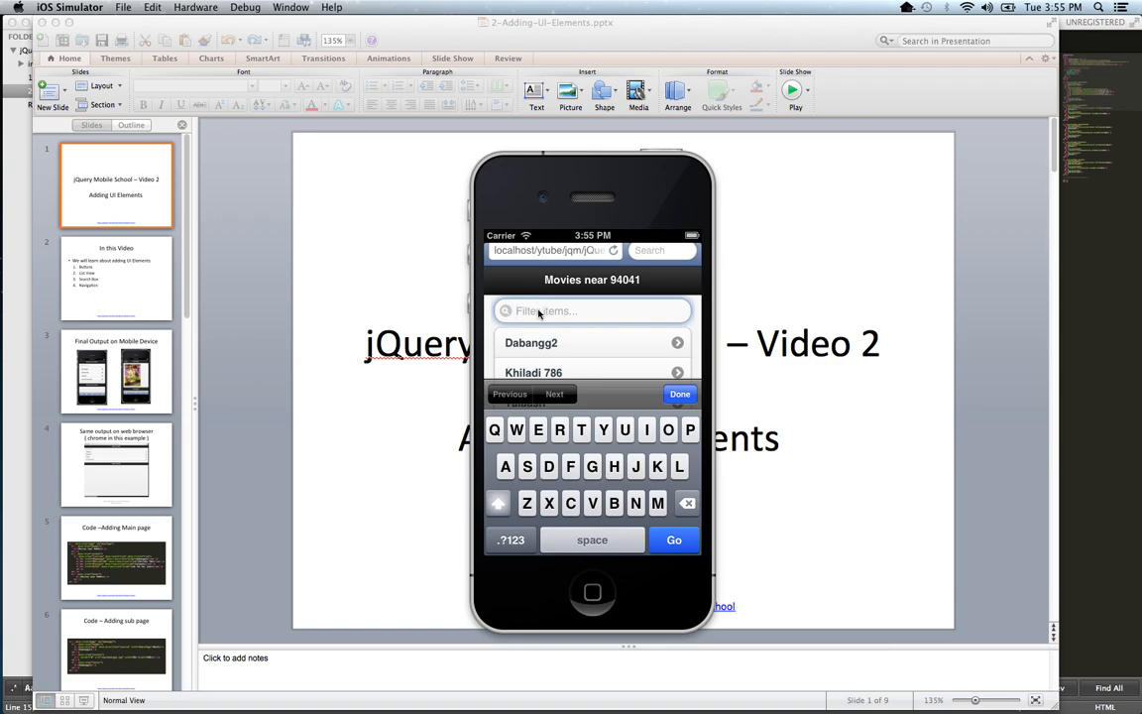
type("daba")
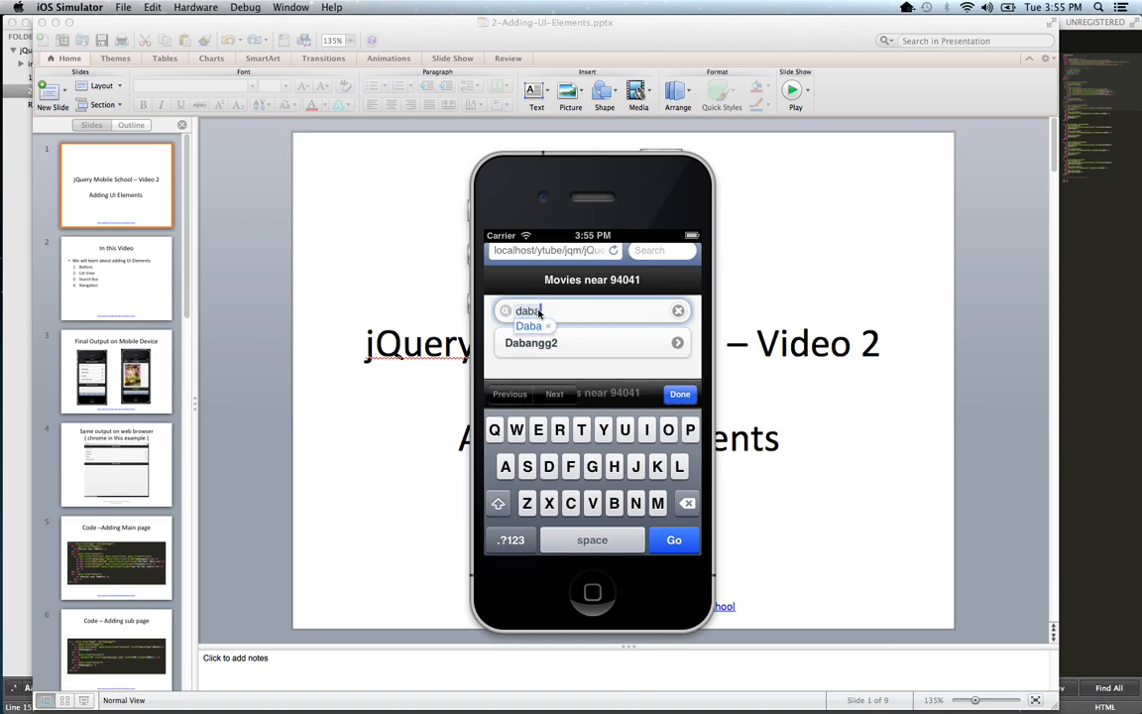
key("Backspace")
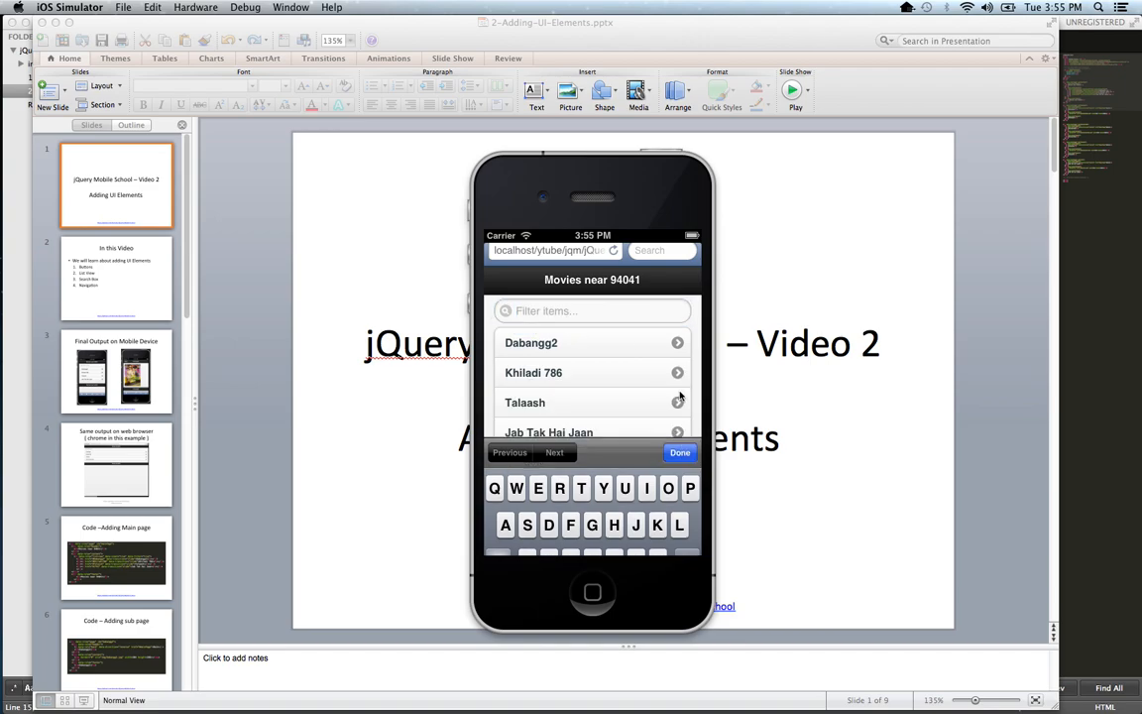
left_click(793, 72)
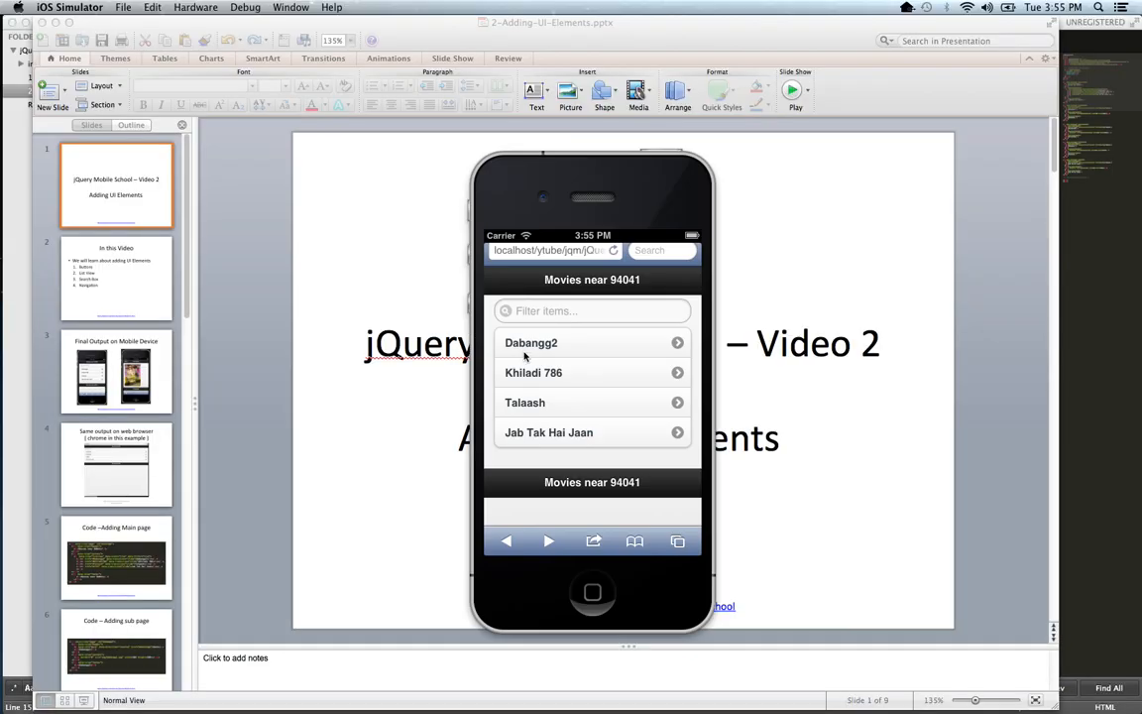
left_click(531, 342)
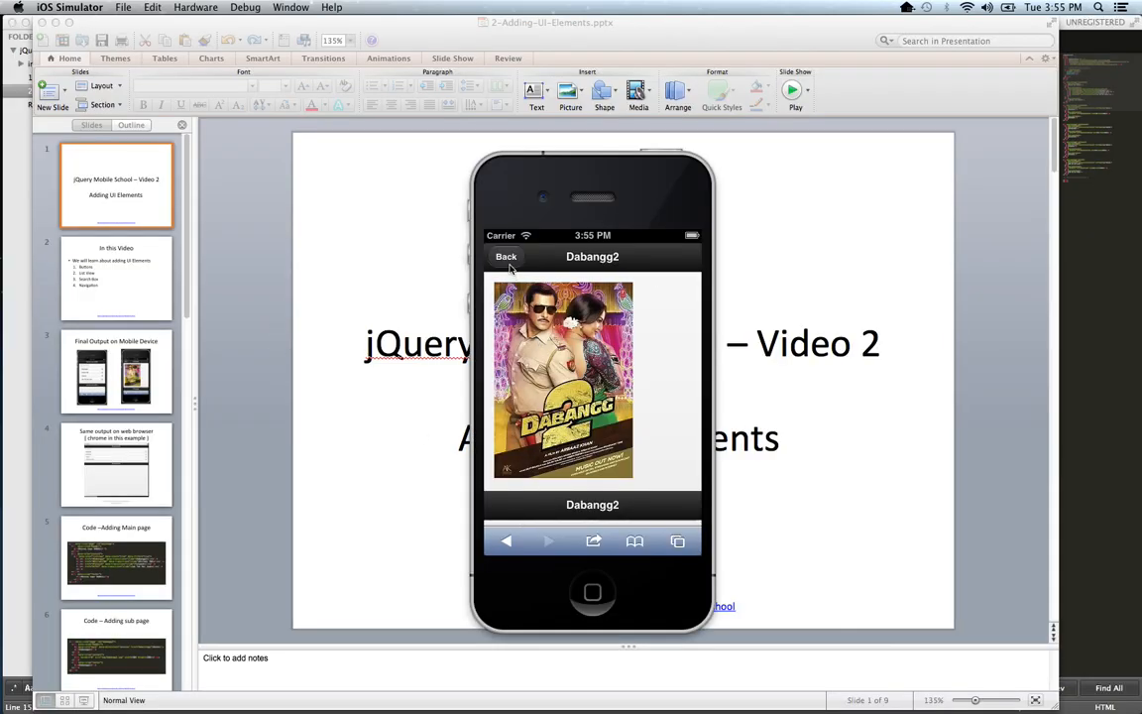
left_click(506, 256)
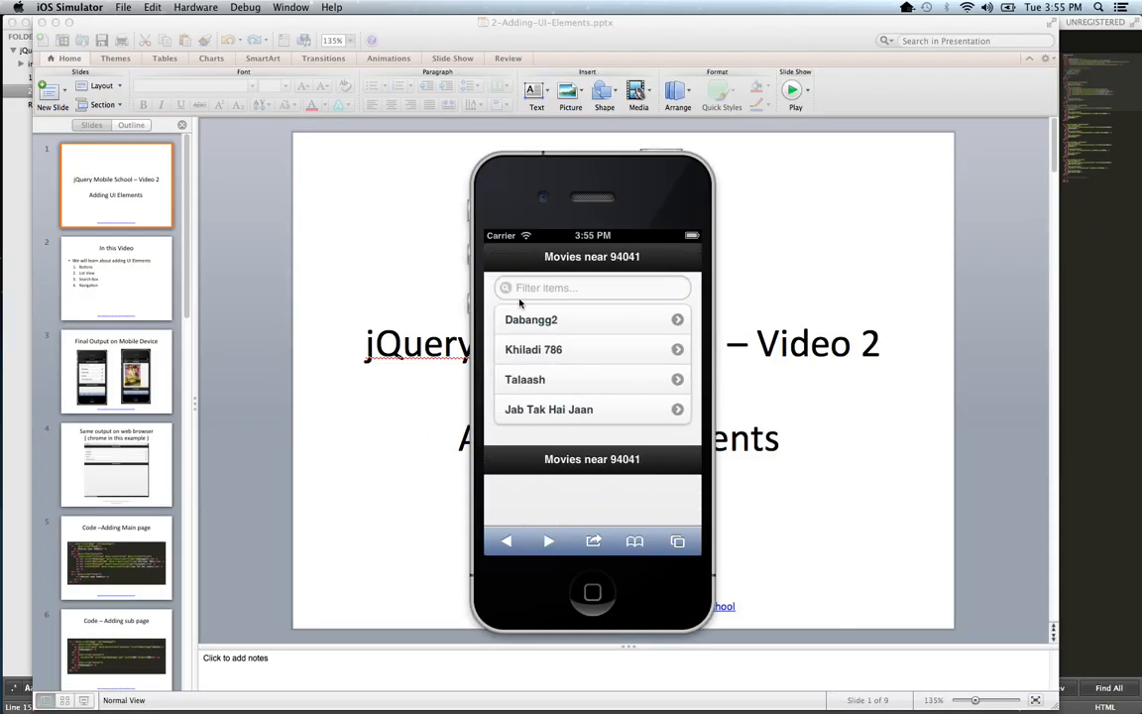
left_click(532, 320)
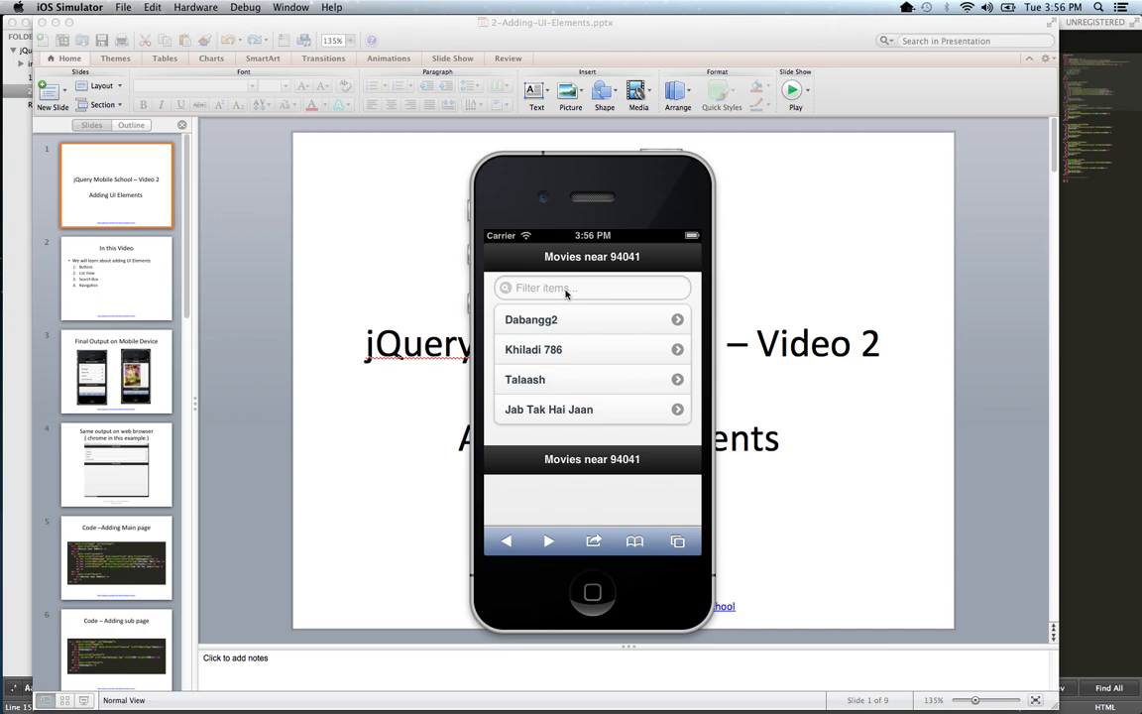
mouse_move(509, 538)
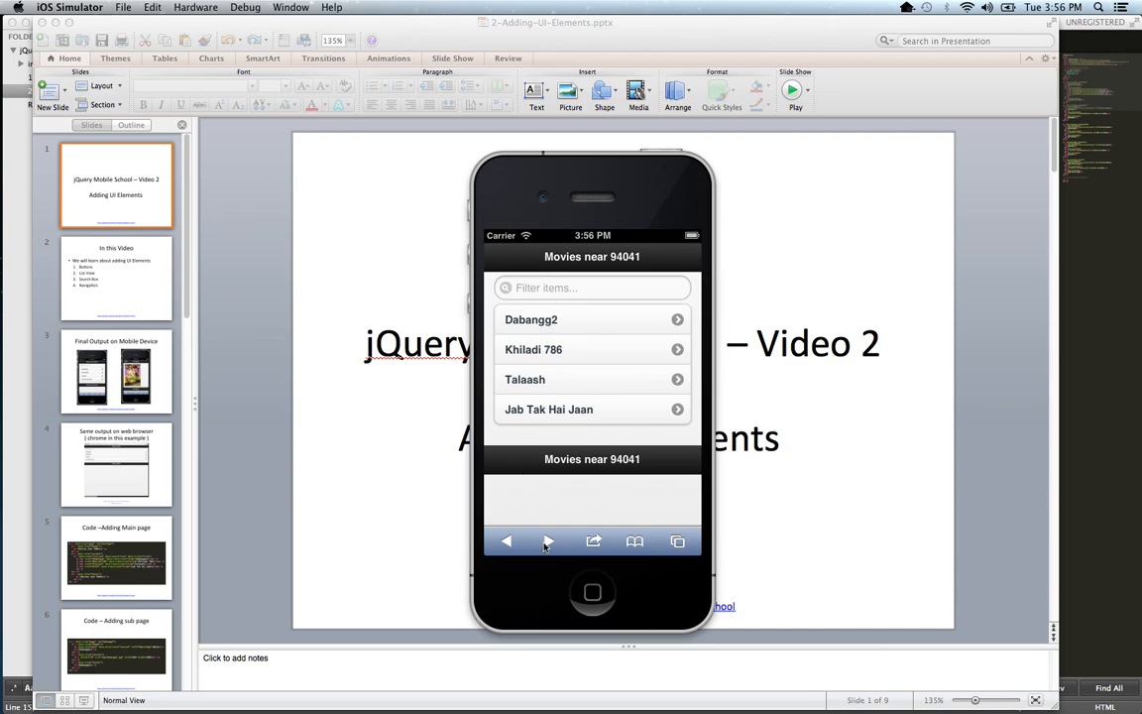
left_click(531, 320)
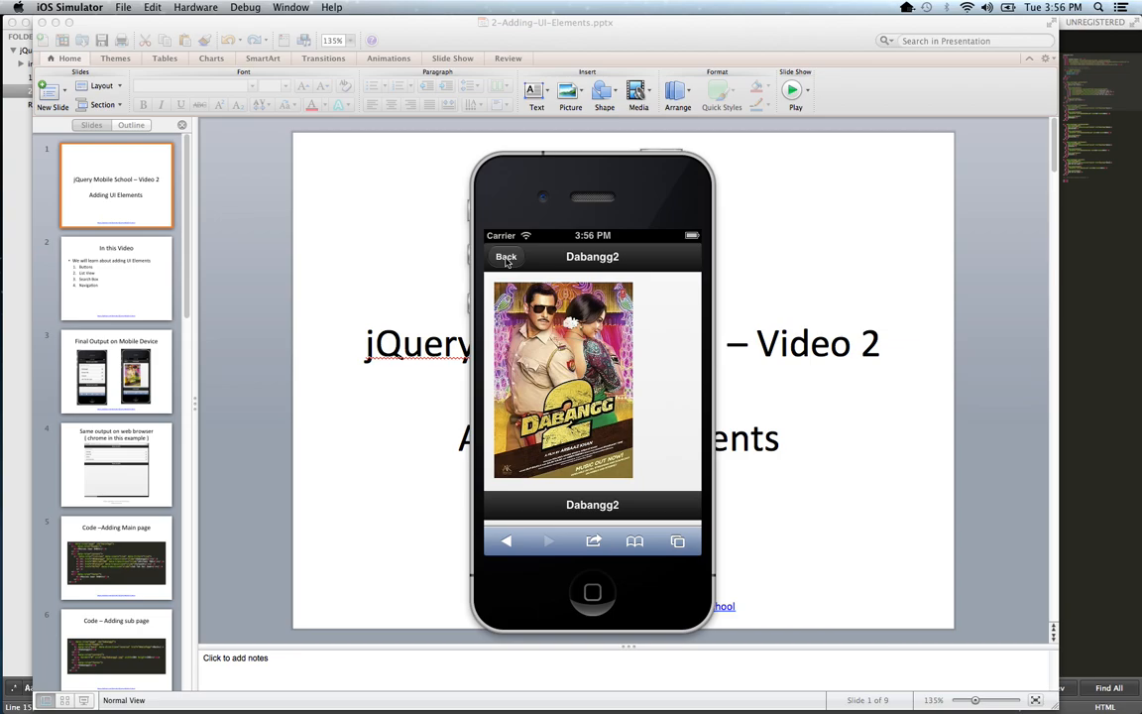
mouse_move(524, 237)
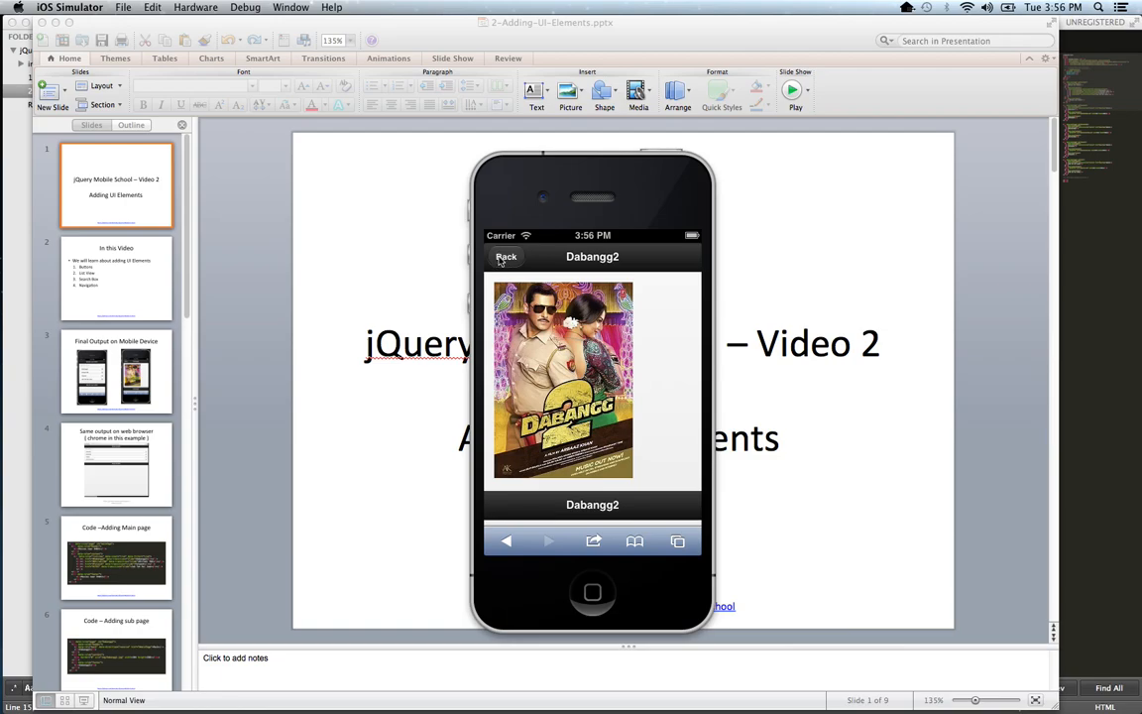
mouse_move(501, 263)
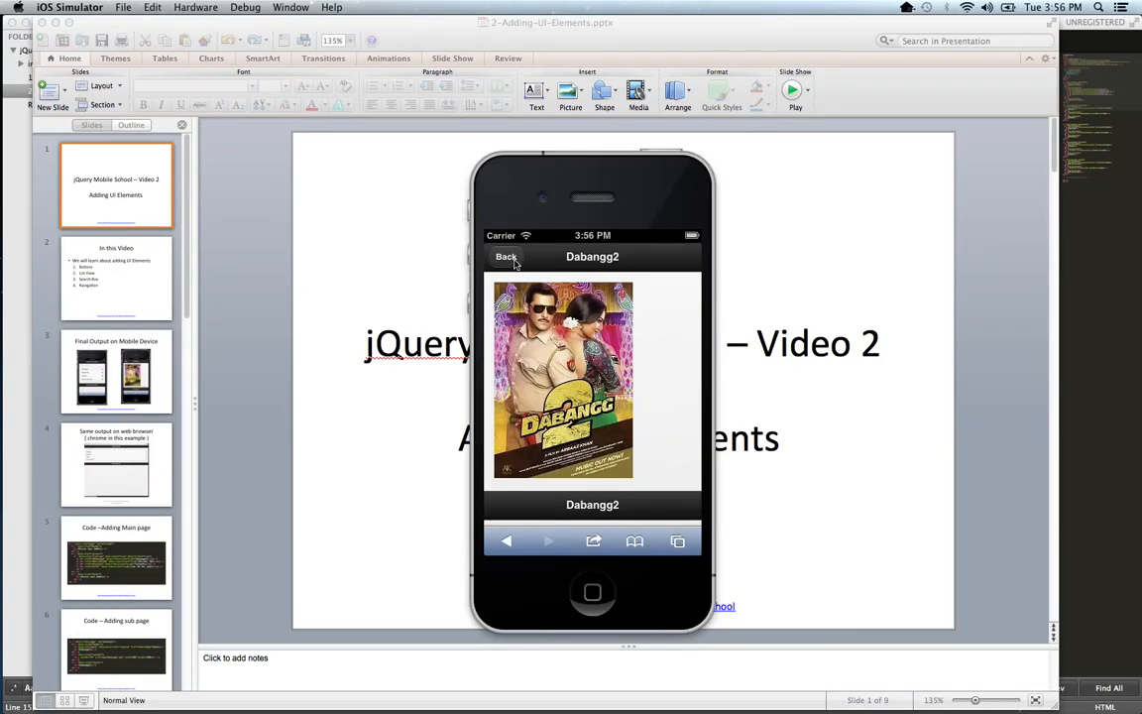
left_click(507, 257)
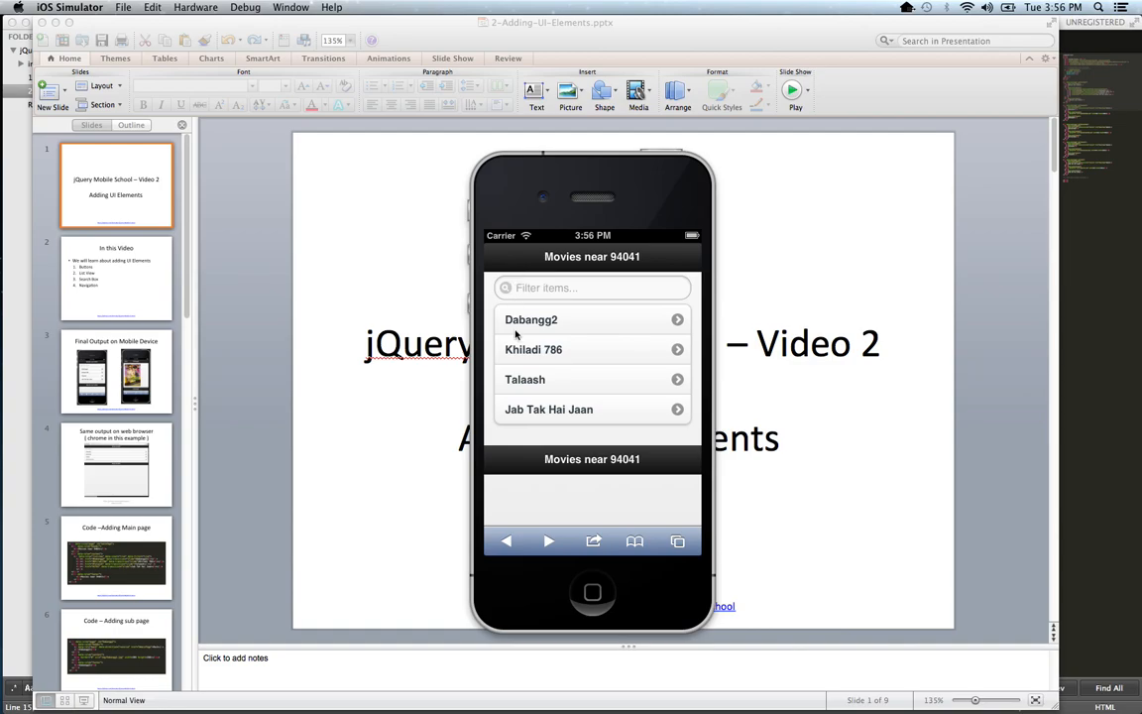
- Tap an item in the main movie list
left_click(531, 319)
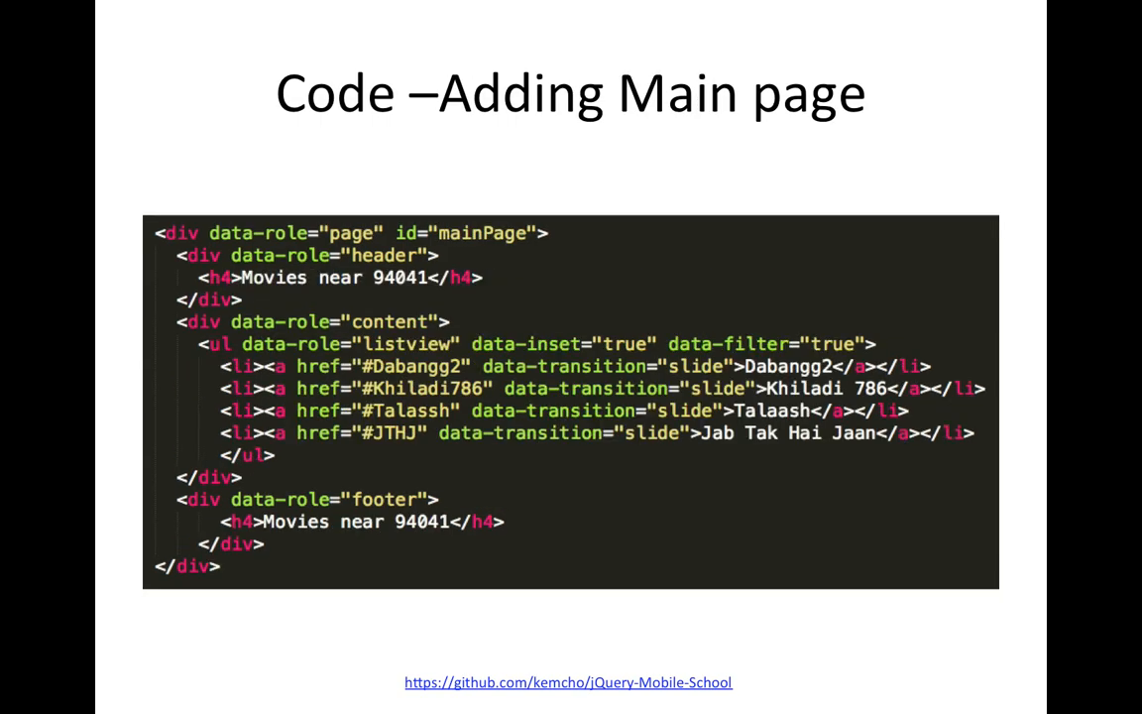
- Advance the slideshow to the Recap slide with the right arrow key
key("right")
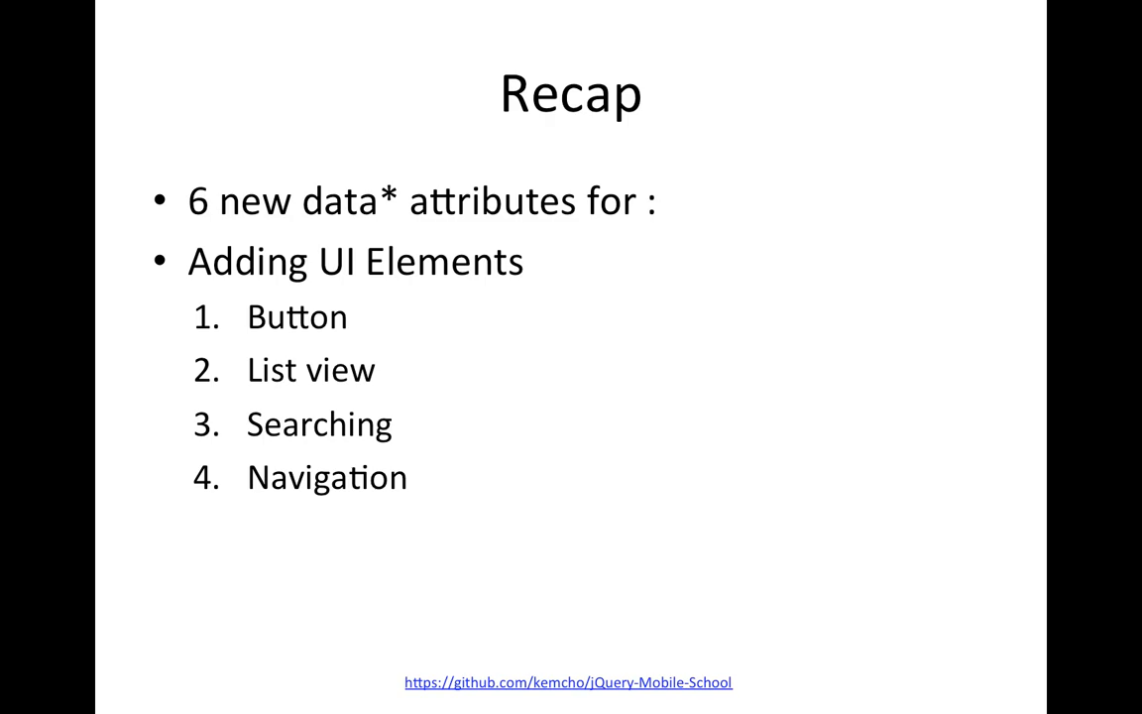